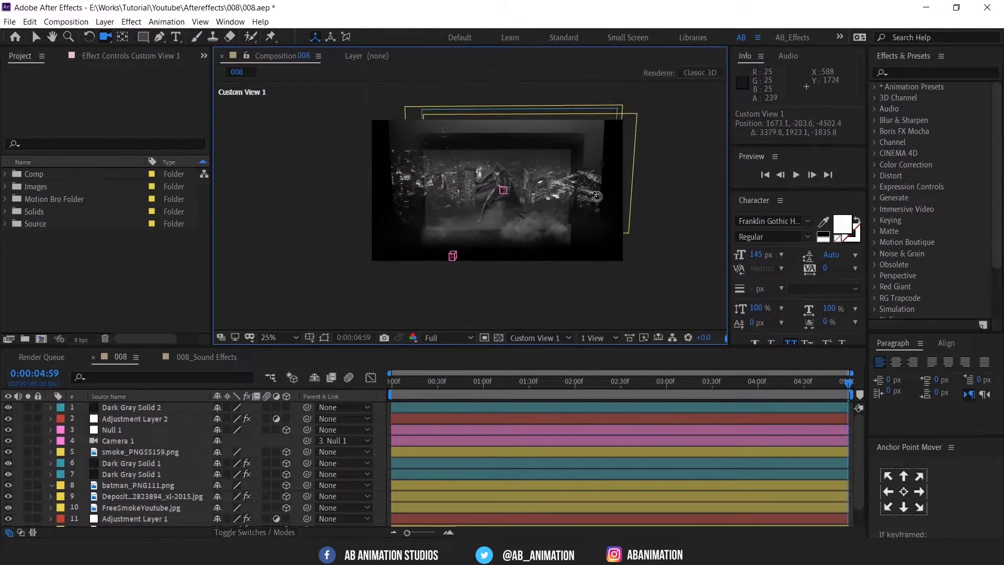
Step: Create the 1920×1080, 60 fps, 5-second composition MP_TuTo
left_click_drag(596, 196, 534, 162)
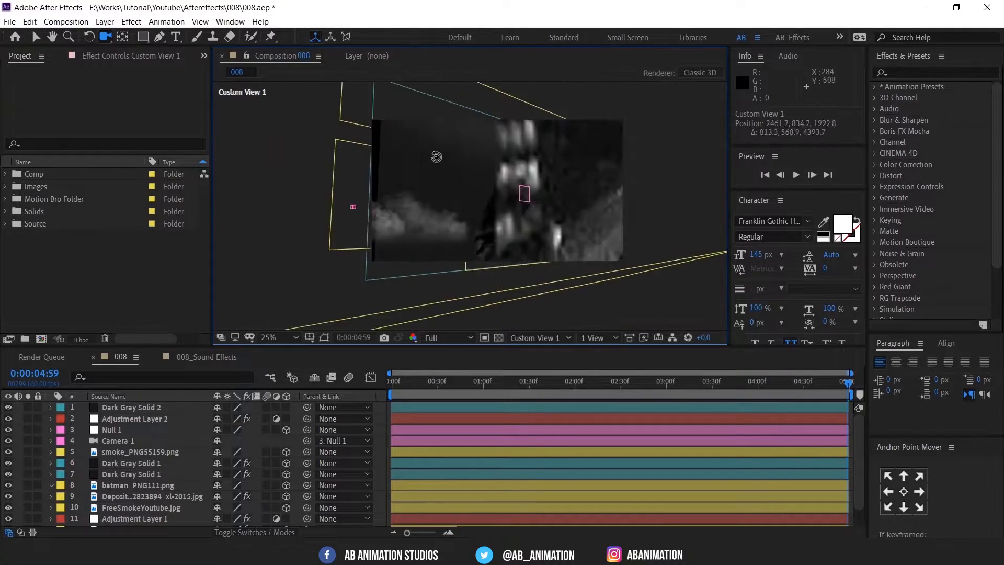
left_click_drag(436, 157, 321, 173)
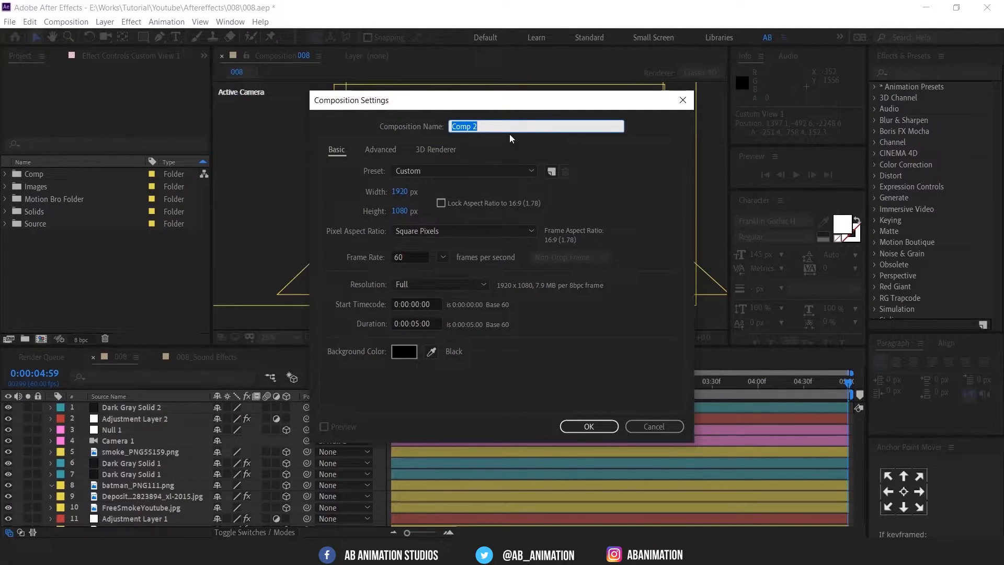
type("MP_TuTo")
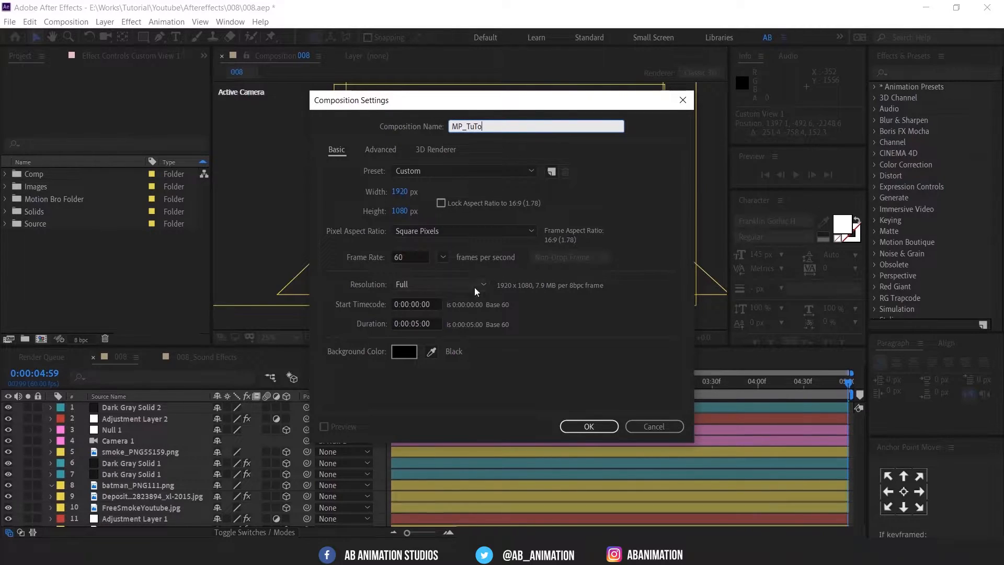
left_click(588, 426)
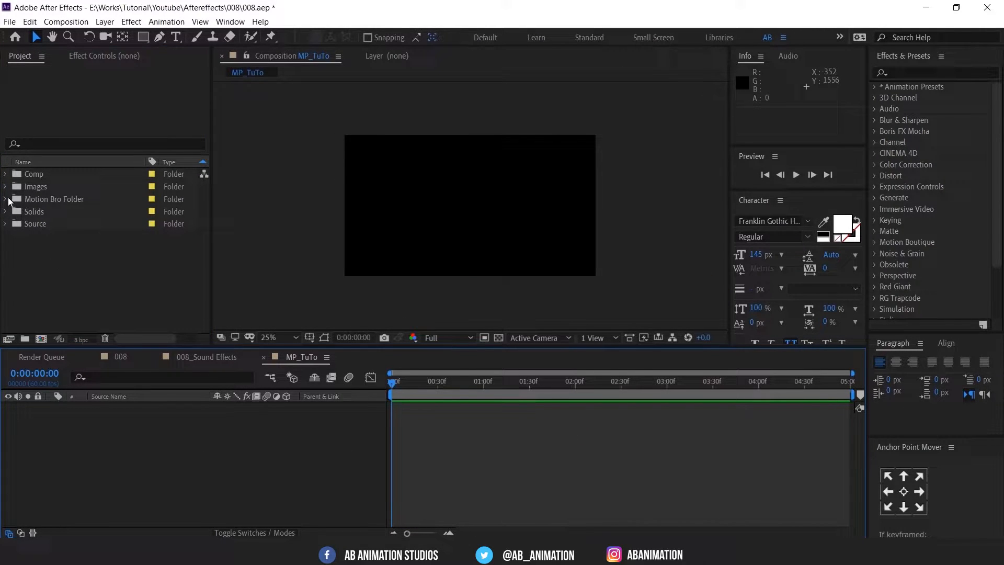
Step: Preview the FreeSmokeYoutube, logo, smoke_PNG55159 and smoke cloud images in the Images folder
left_click(5, 186)
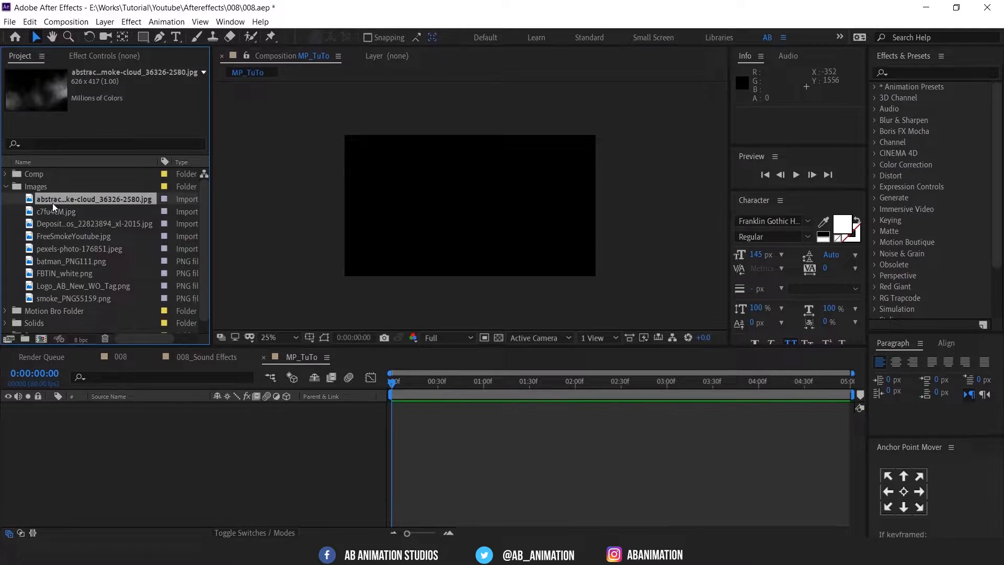
left_click(74, 236)
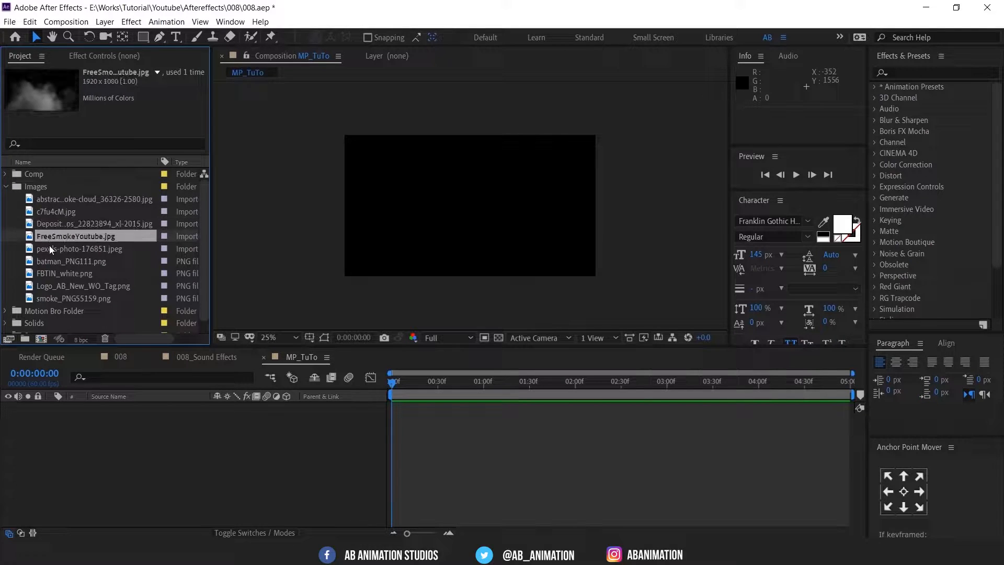
left_click(83, 286)
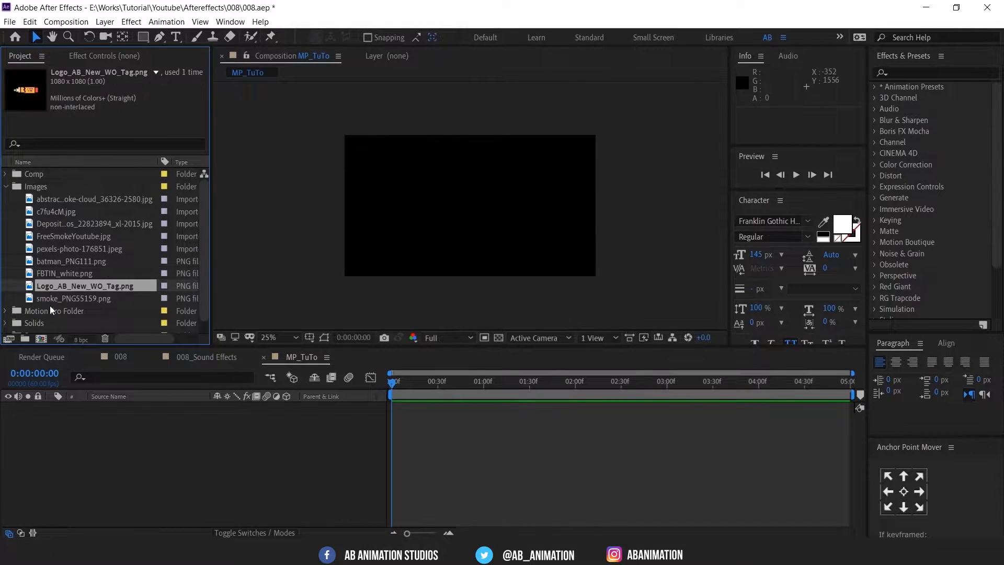
left_click(73, 298)
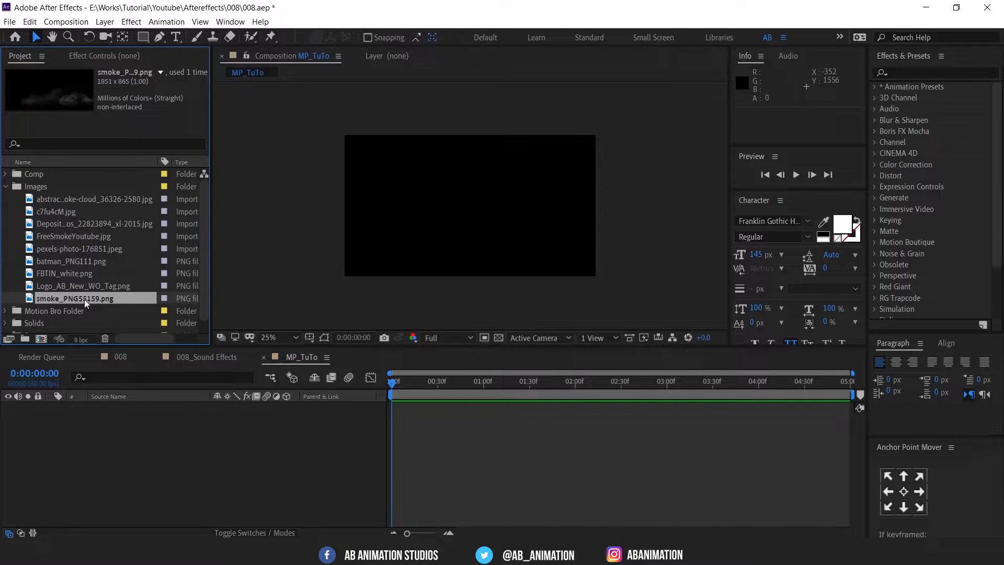
left_click(94, 198)
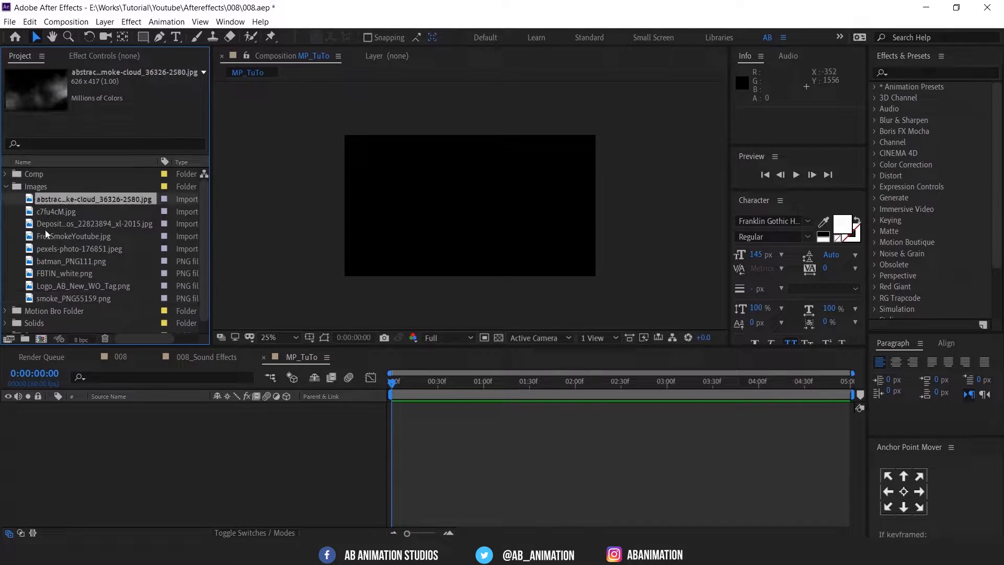
left_click(46, 211)
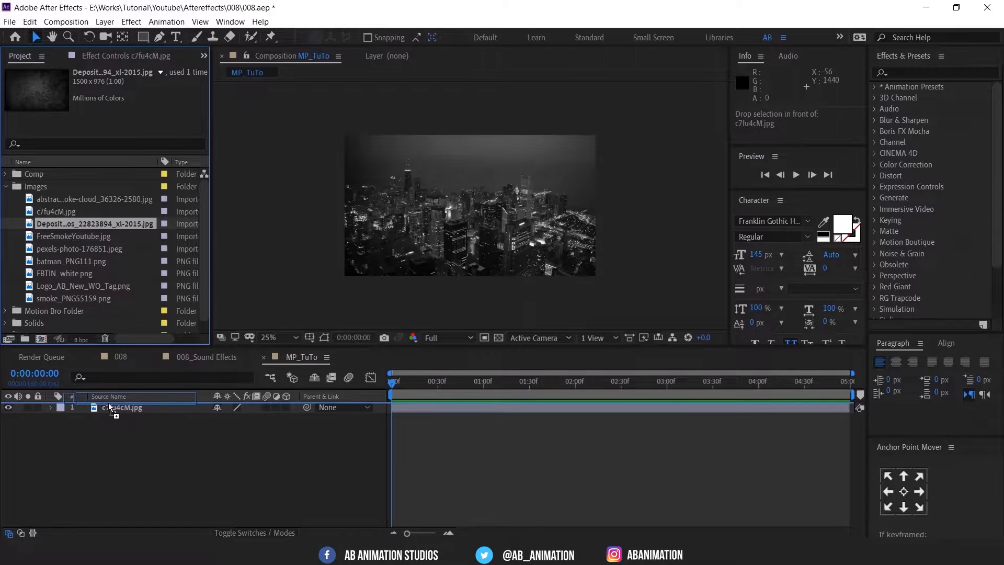
Step: Add the Depositphotos texture as a 3D floor tilted about -88° on X below the skyline
left_click_drag(95, 223, 160, 418)
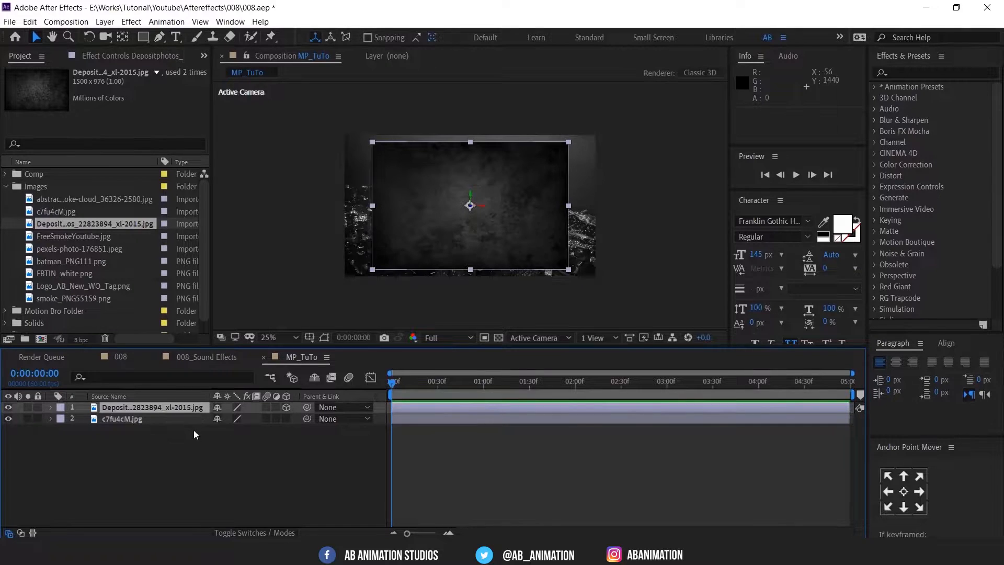
left_click(51, 407)
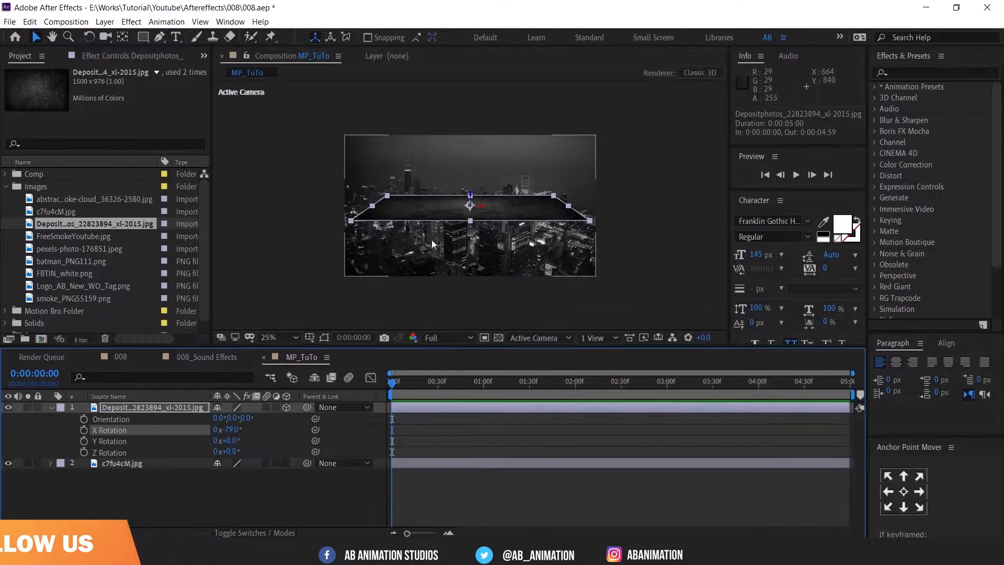
left_click_drag(469, 204, 470, 236)
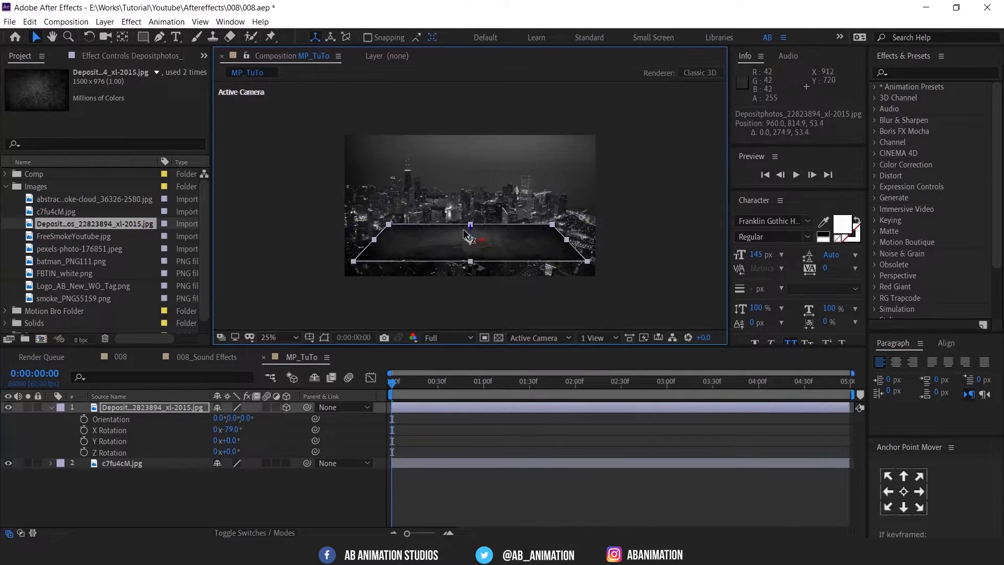
left_click_drag(471, 234, 471, 247)
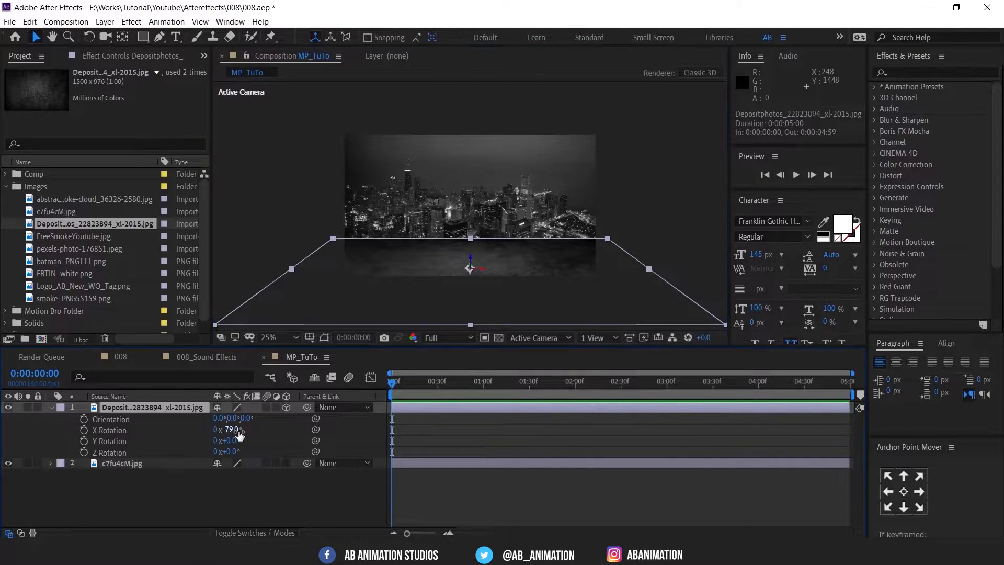
left_click_drag(227, 429, 228, 428)
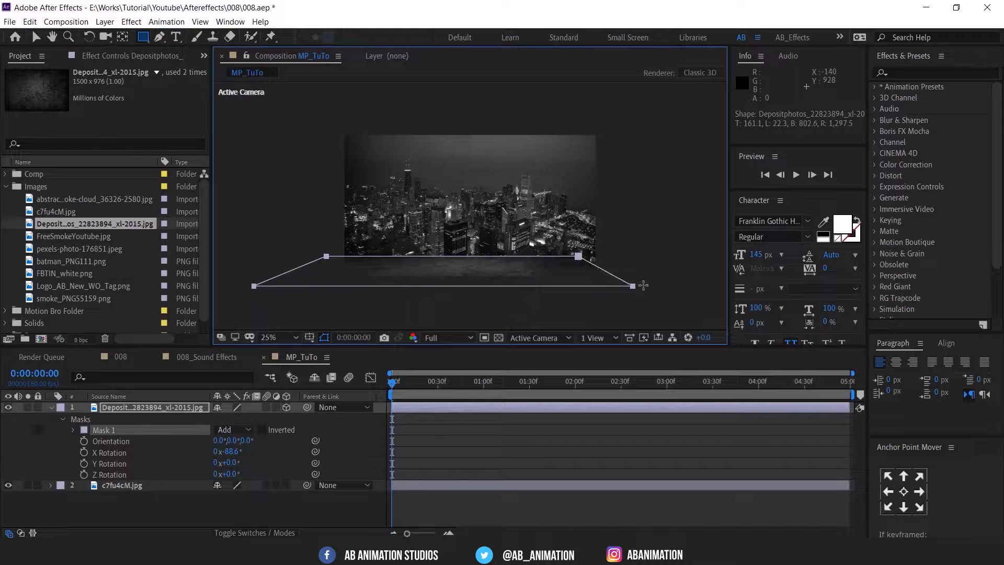
Step: Draw a rectangular Mask 1 across the ground texture plane
left_click_drag(642, 285, 665, 283)
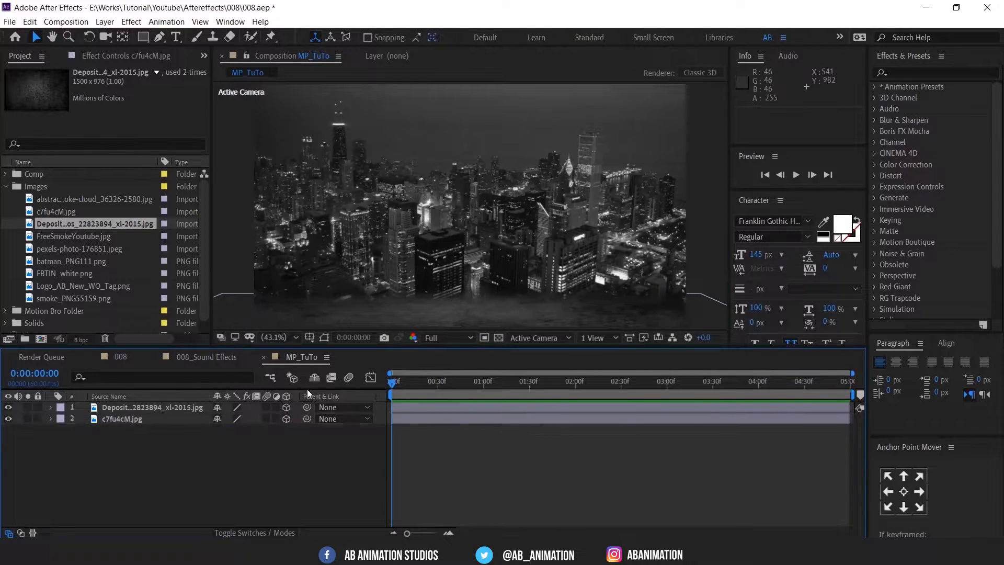
Step: Preview the smoke_PNG55159 image from the Images folder
left_click(74, 235)
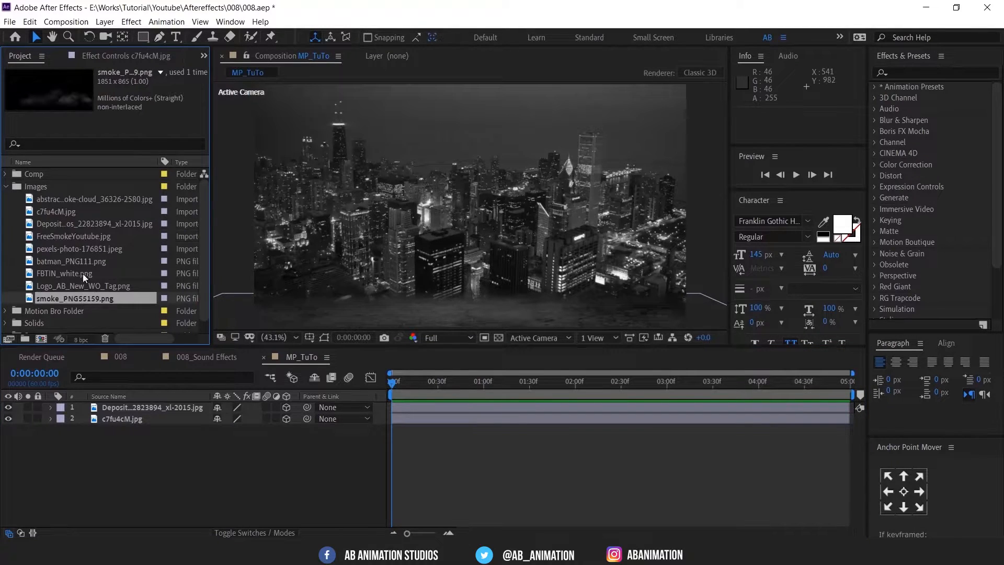
Step: Add batman_PNG111.png as a 3D layer scaled to 65% in front of the city
left_click(70, 261)
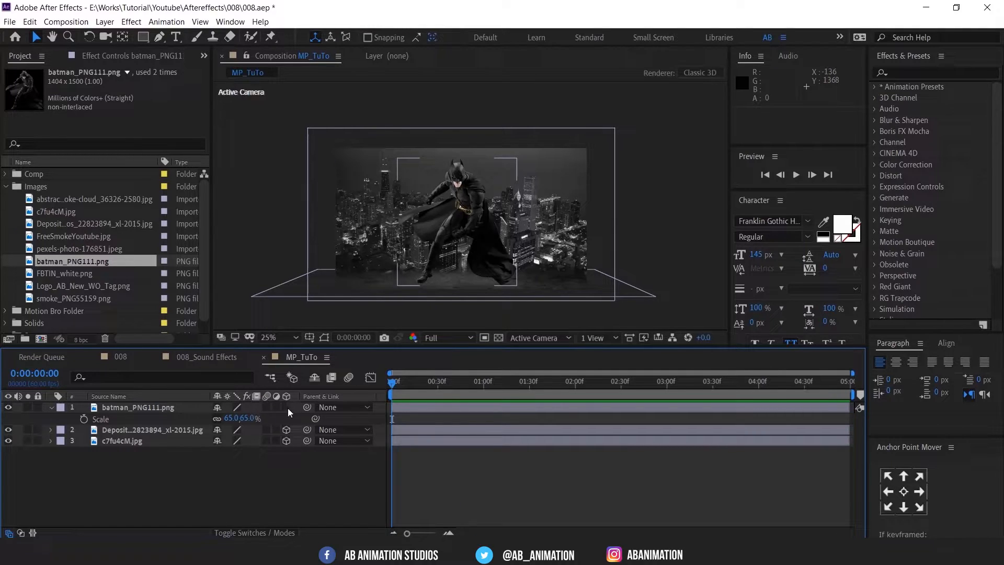
left_click(50, 408)
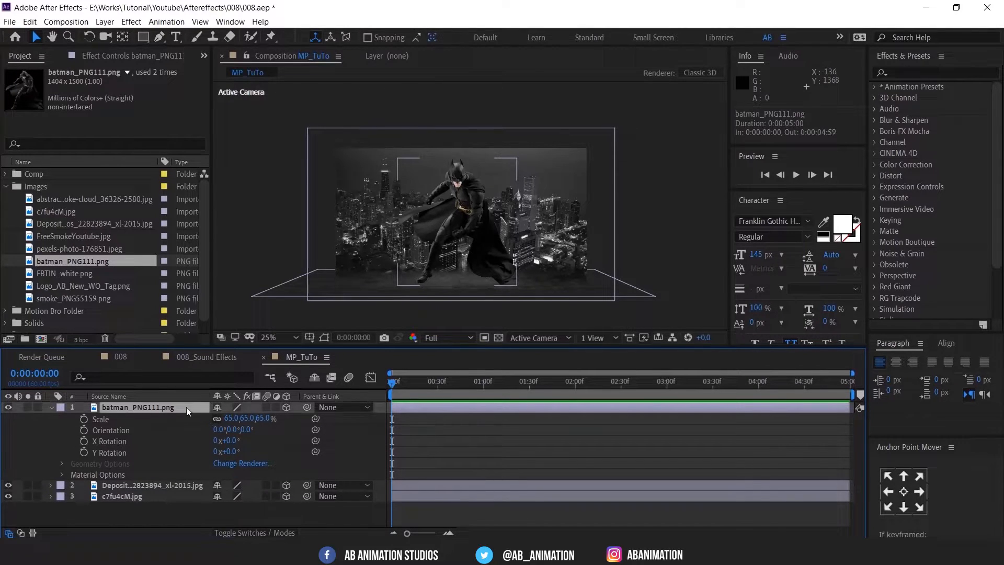
left_click(138, 407)
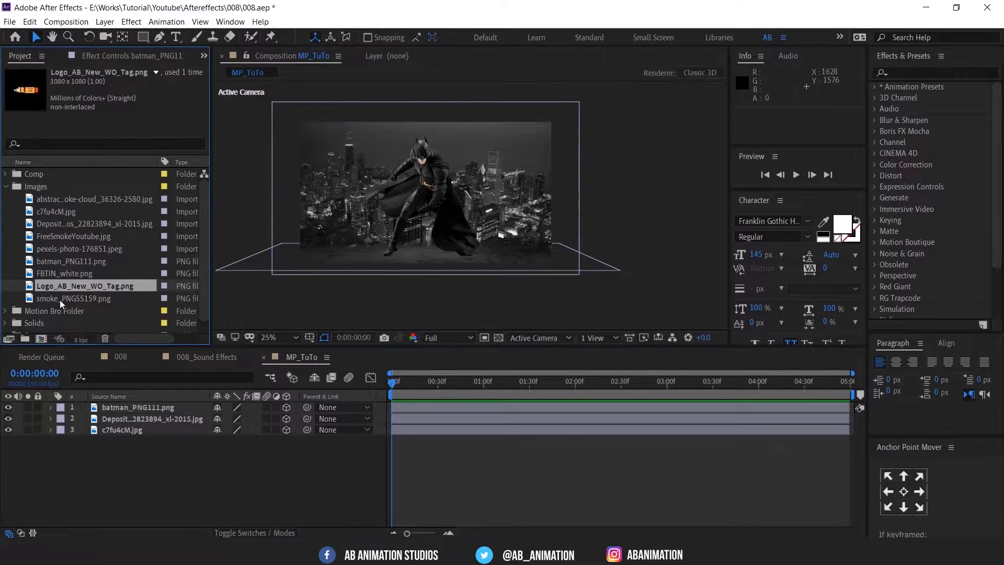
Step: Add smoke_PNG55159.png as a 3D layer at Z position about -1048, in front of Batman
left_click(72, 298)
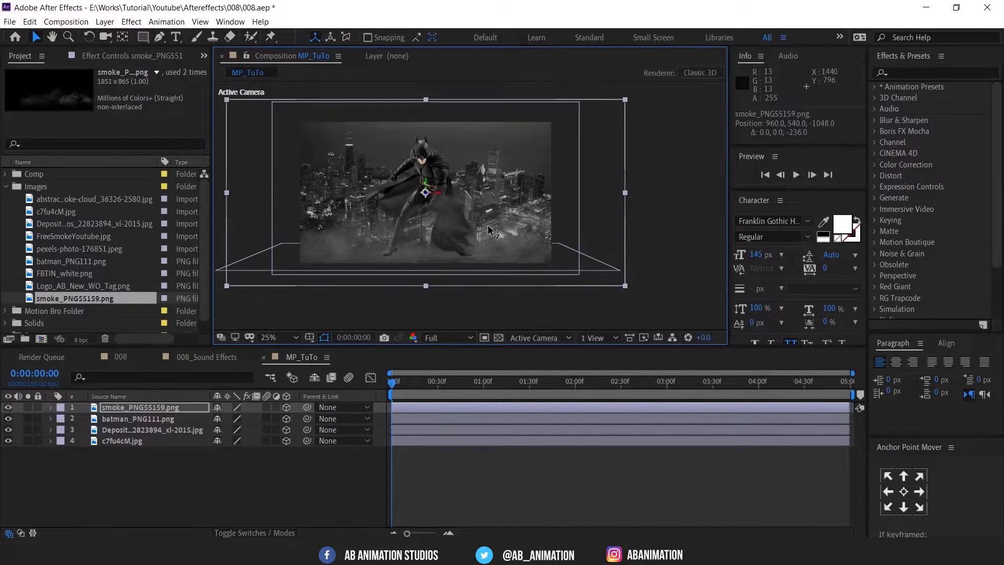
left_click(595, 337)
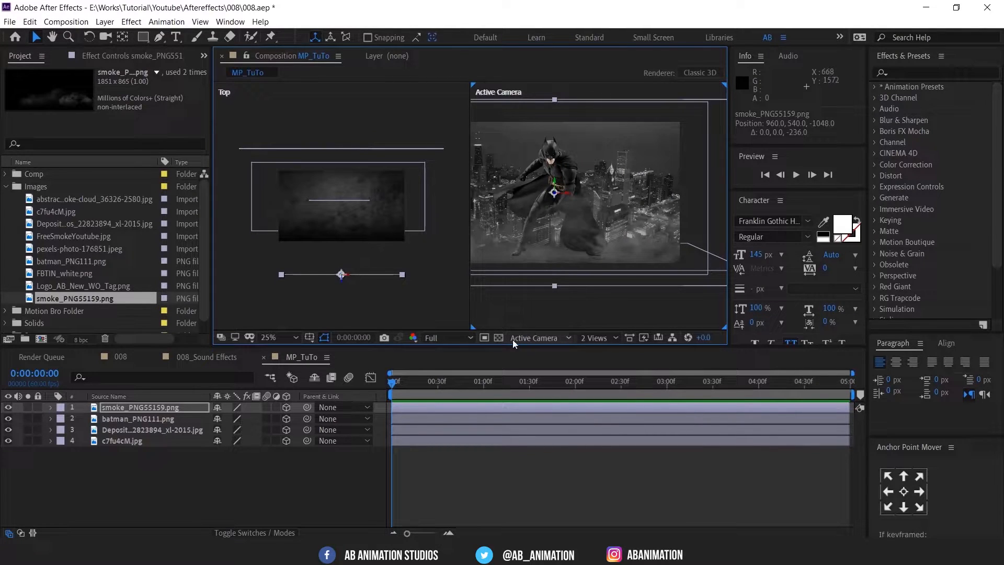
Step: Switch the left viewer's 3D view to Custom View 1
left_click(540, 338)
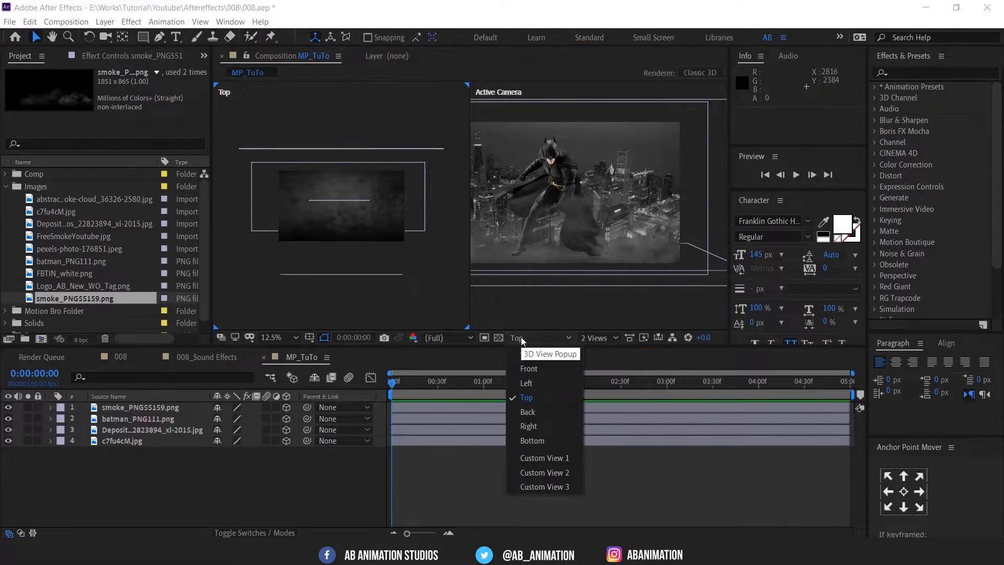
left_click(545, 457)
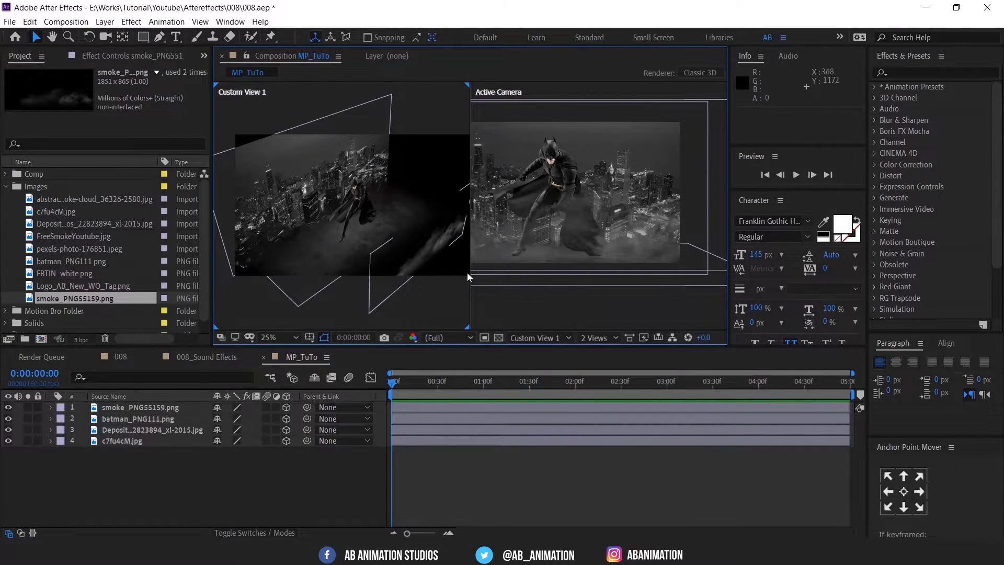
left_click(142, 407)
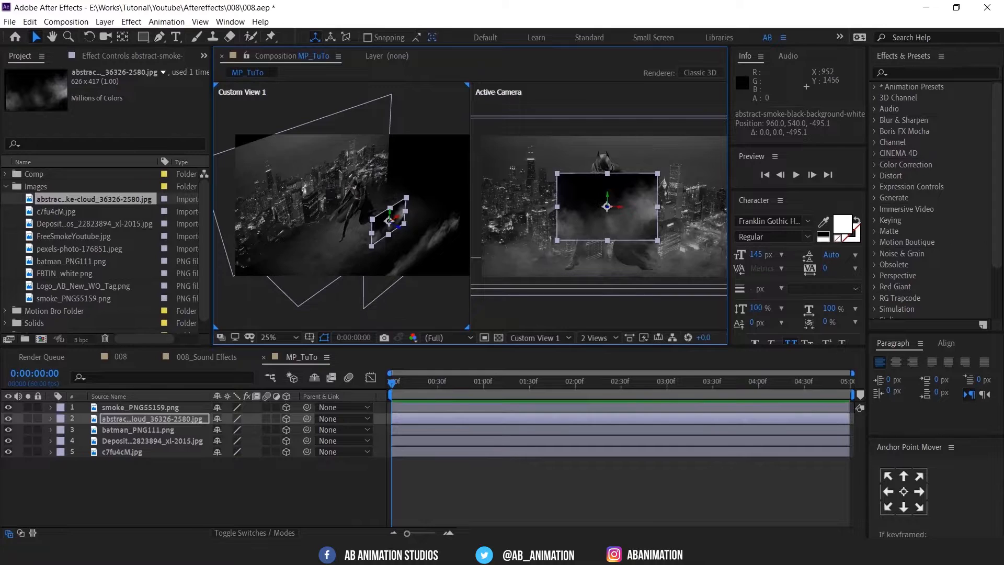
Step: Blend the smoke cloud in Add mode at 513%, scale c7fu4cM to 268%, add FreeSmokeYoutube
left_click(254, 533)
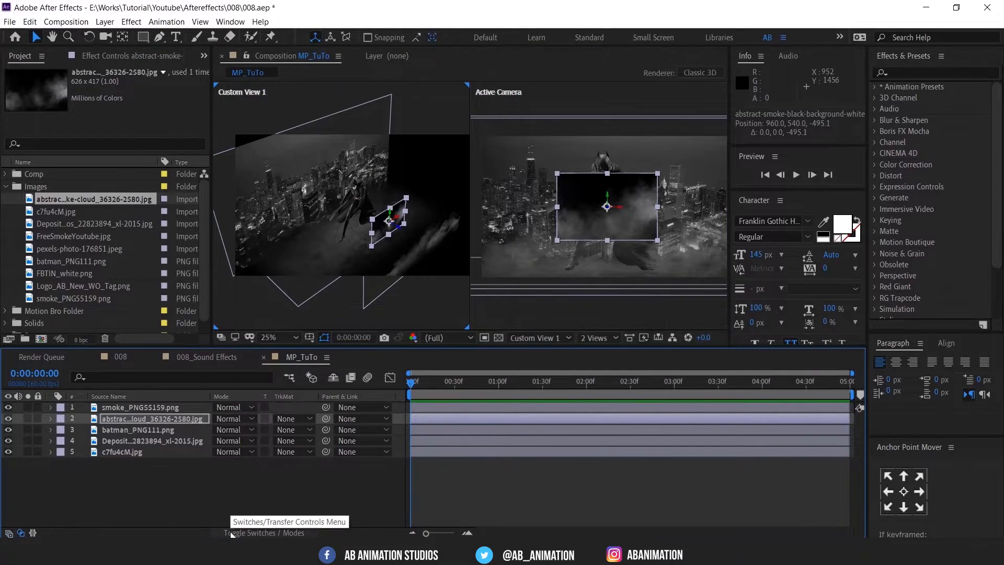
left_click(254, 533)
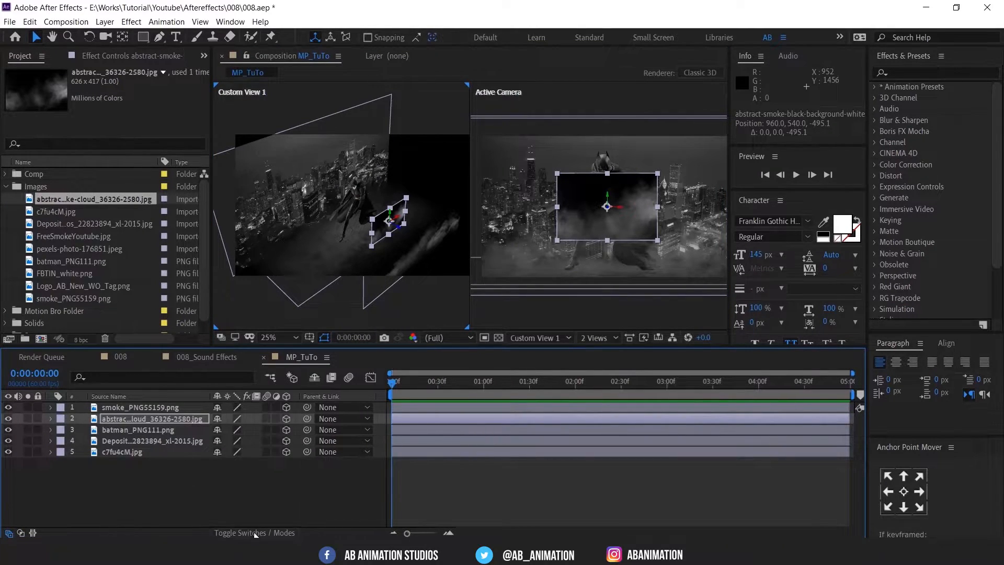
left_click(255, 533)
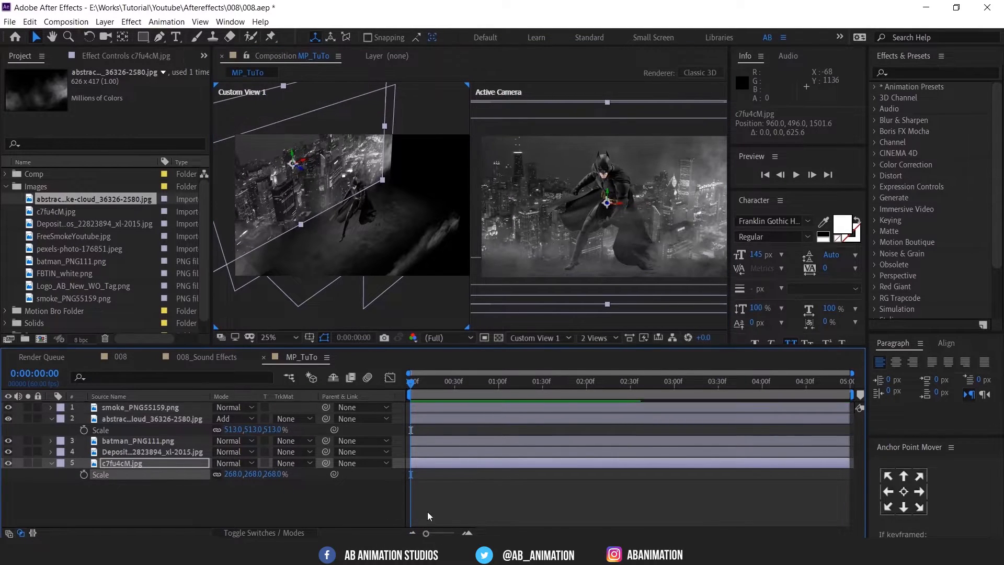
left_click(73, 235)
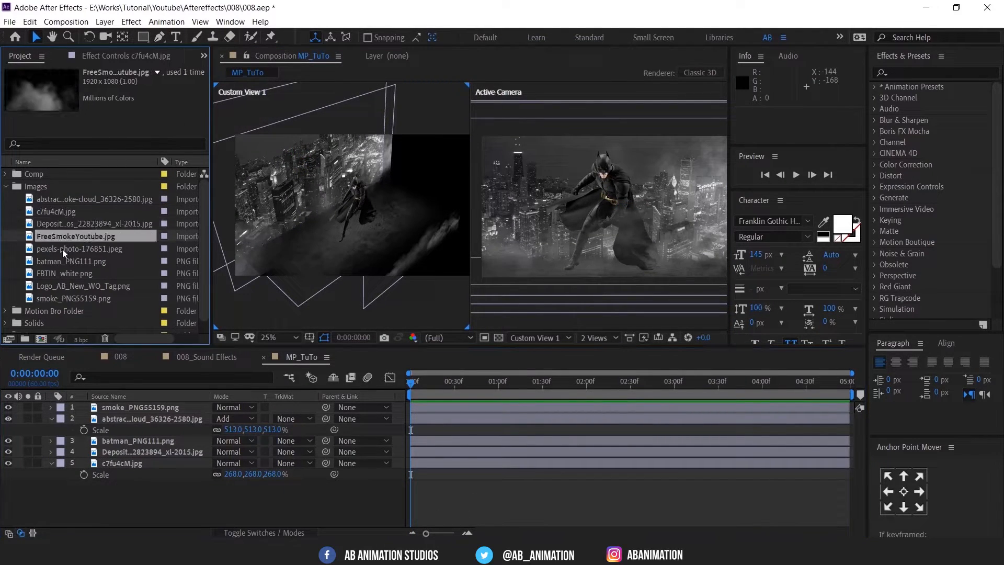
left_click(140, 407)
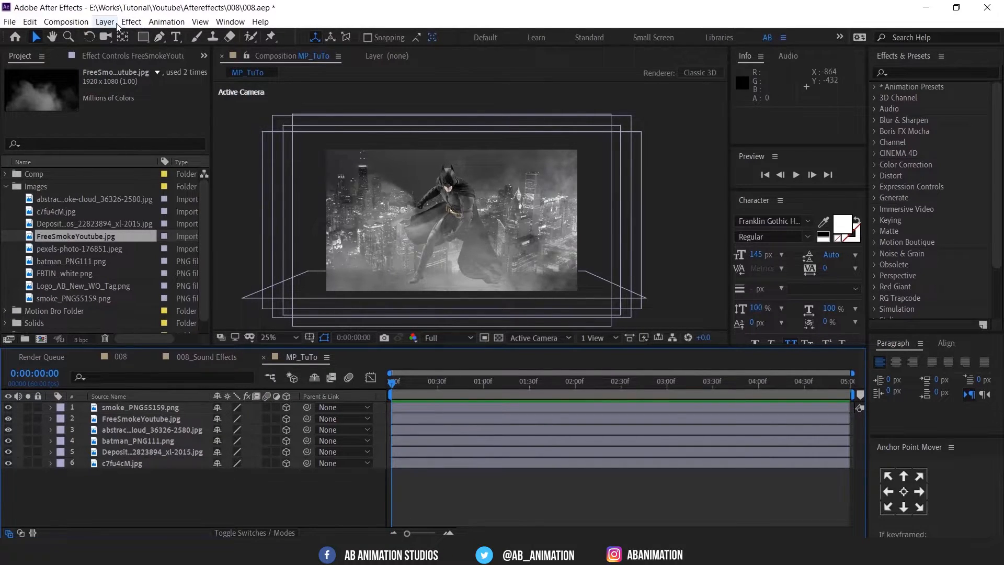
Step: Add a two-node Camera 1 using the 50mm preset
left_click(105, 21)
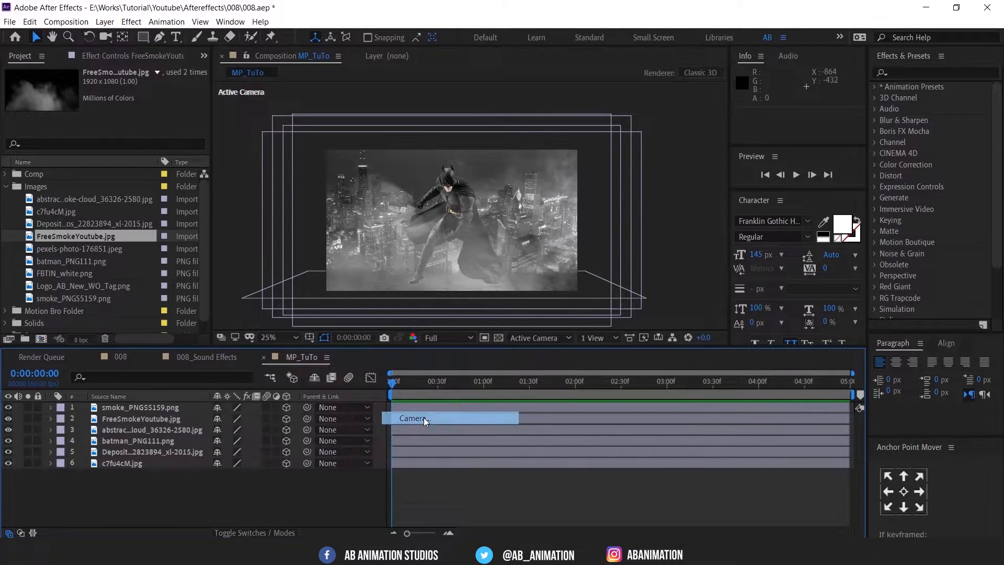
double_click(412, 418)
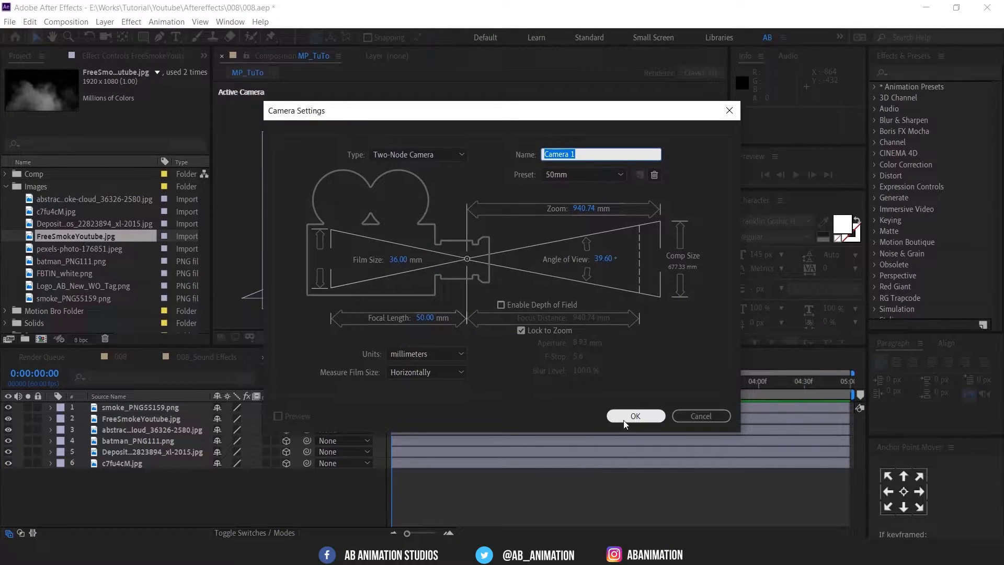
left_click(635, 416)
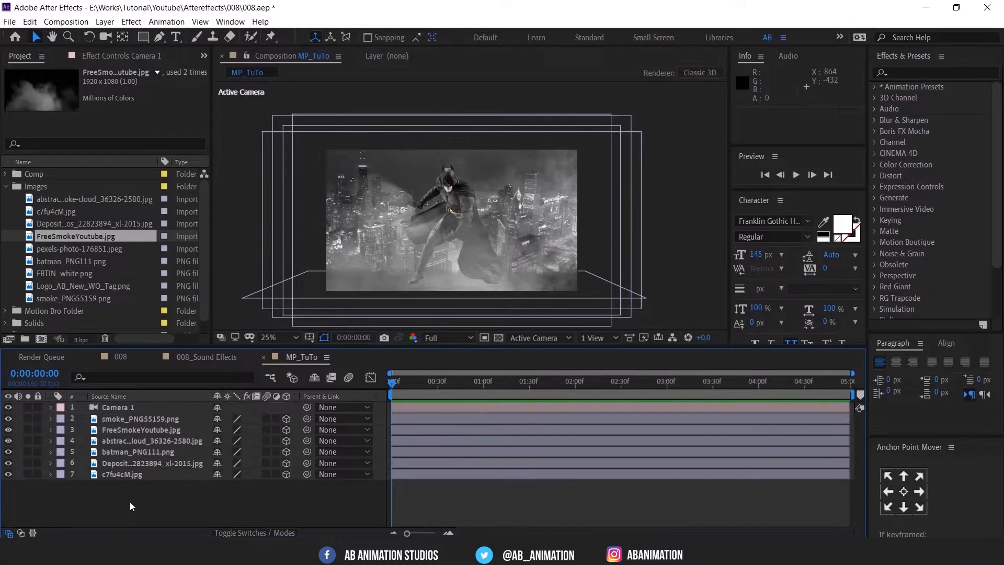
Step: Add a null object layer named Cam_CTRL and parent Camera 1 to it
right_click(132, 506)
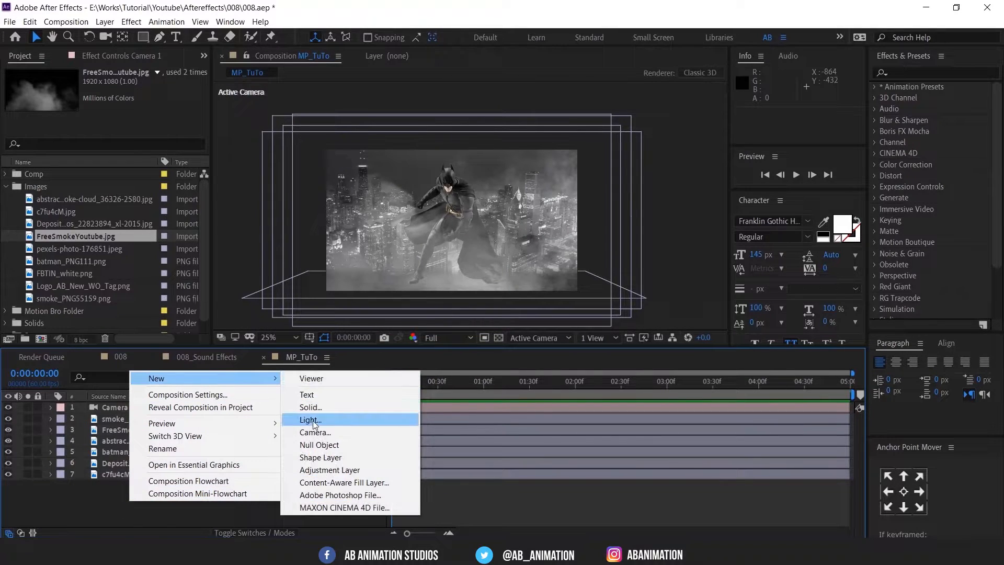
left_click(320, 445)
type("C")
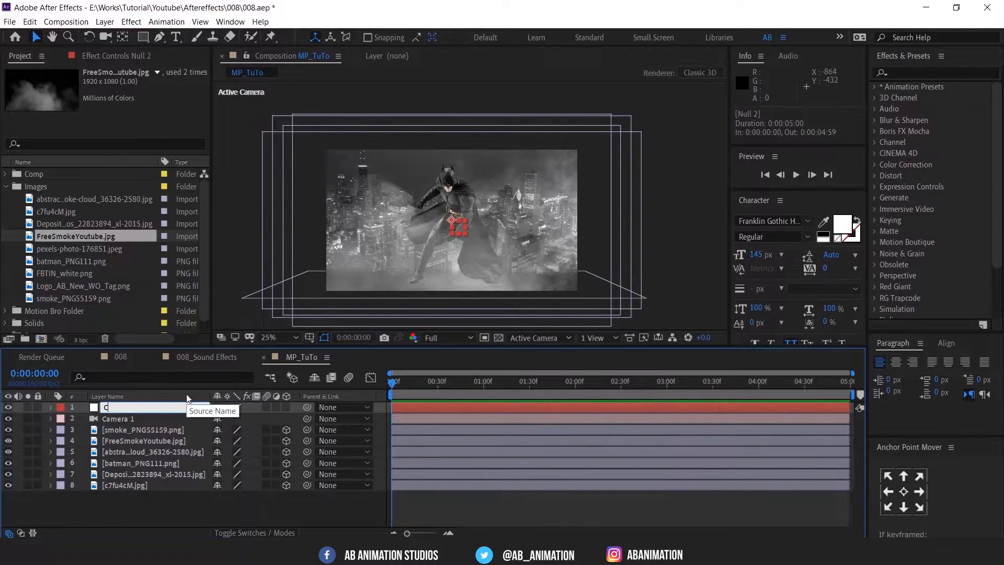
type("am_CTRL")
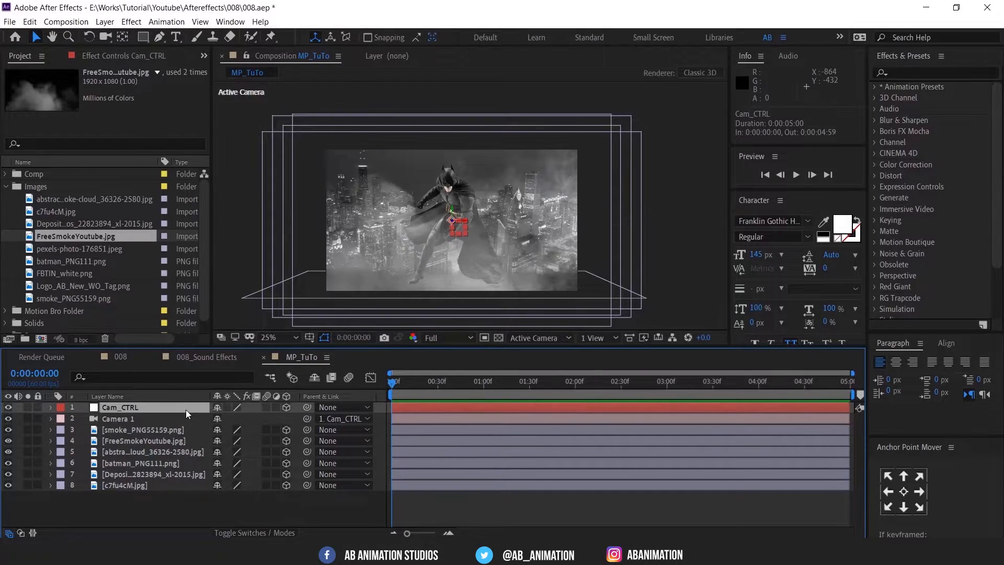
Step: Move the Cam_CTRL null so the camera sits close to the city buildings at frame 0
left_click(51, 407)
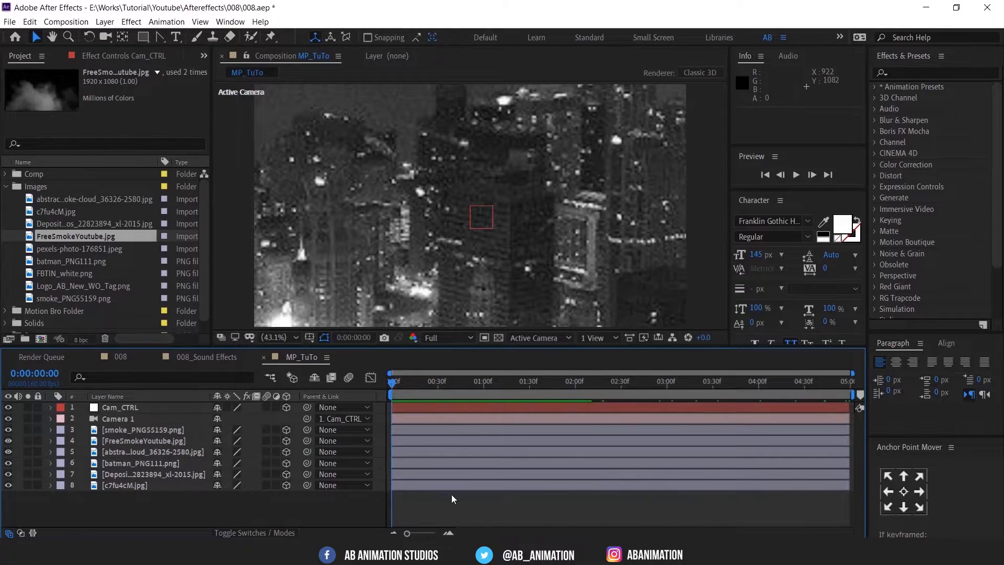
Step: Create a black solid and apply CC Rainfall from Effects & Presets
left_click(608, 381)
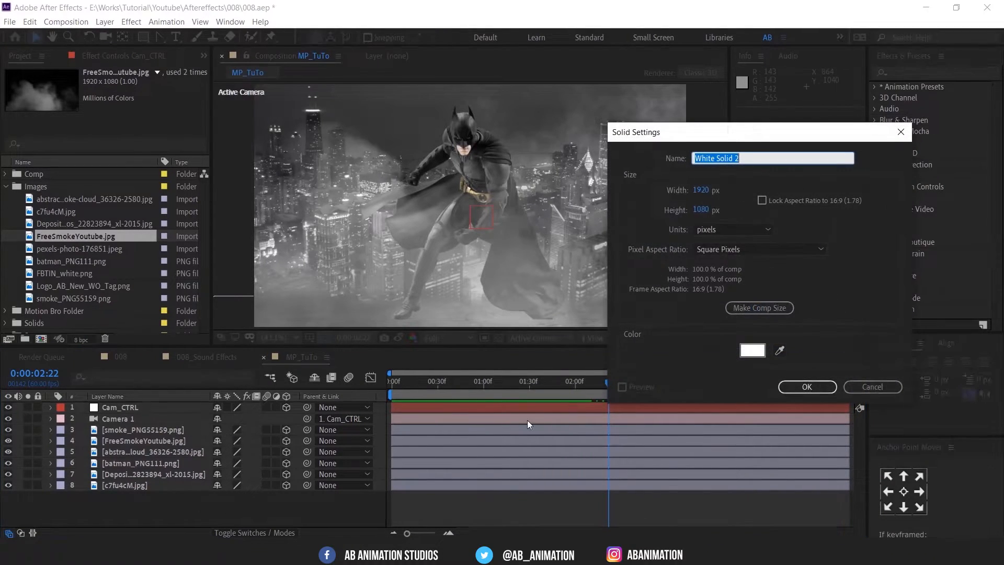
left_click(752, 350)
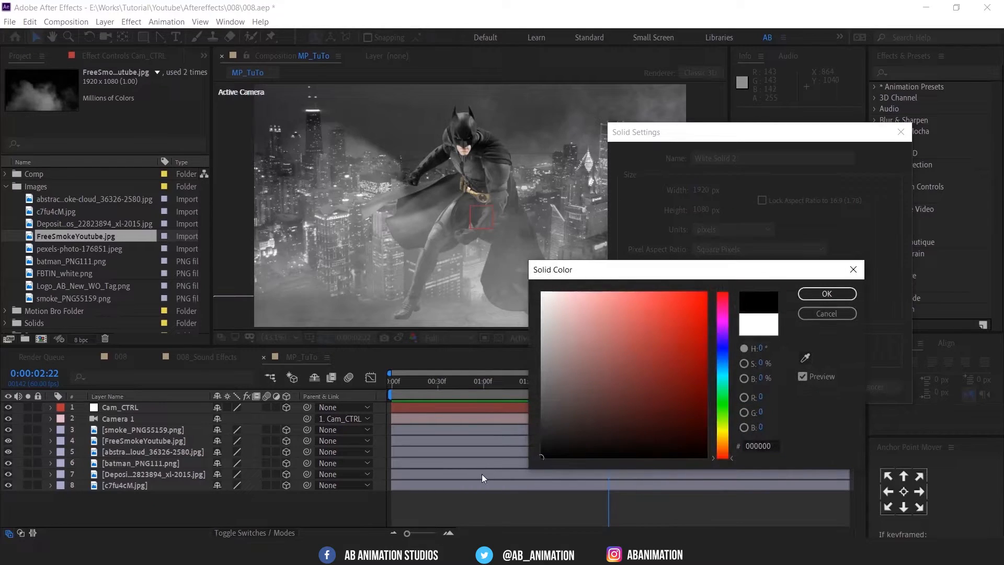
left_click(827, 293)
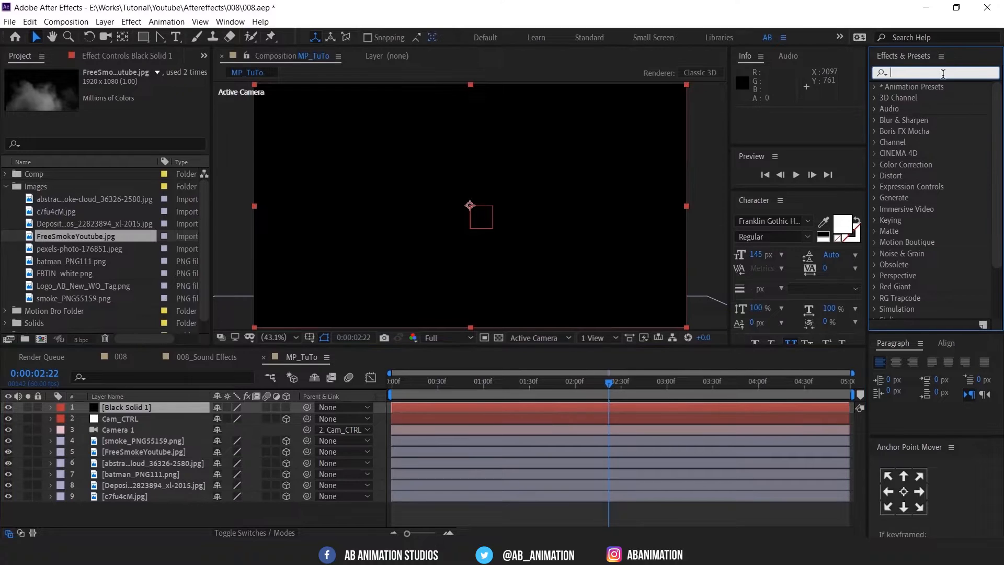
type("rain")
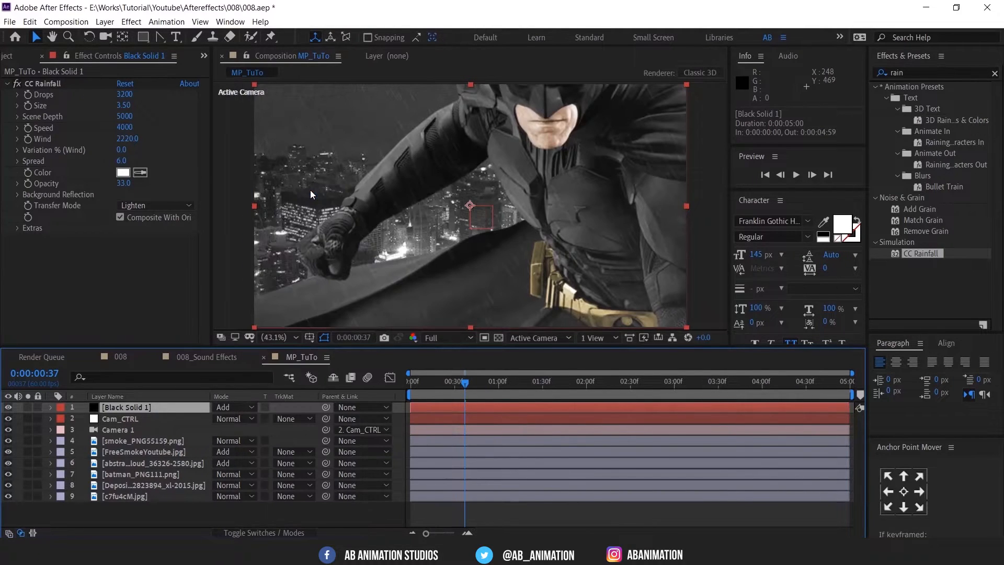
Step: Duplicate the Rain layer as Rain 2, tune CC Rainfall, and reposition the second rain layer
left_click(277, 338)
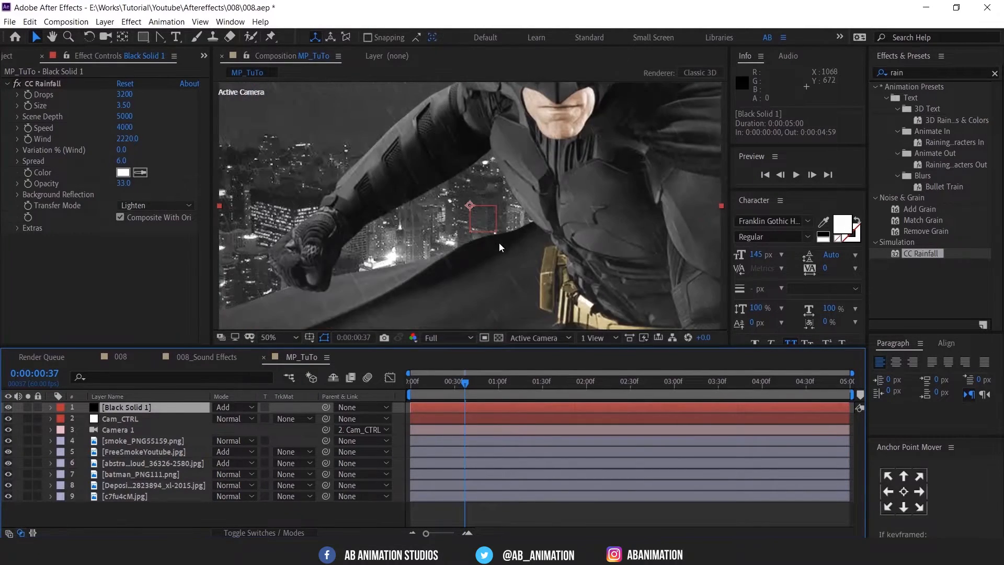
left_click(576, 381)
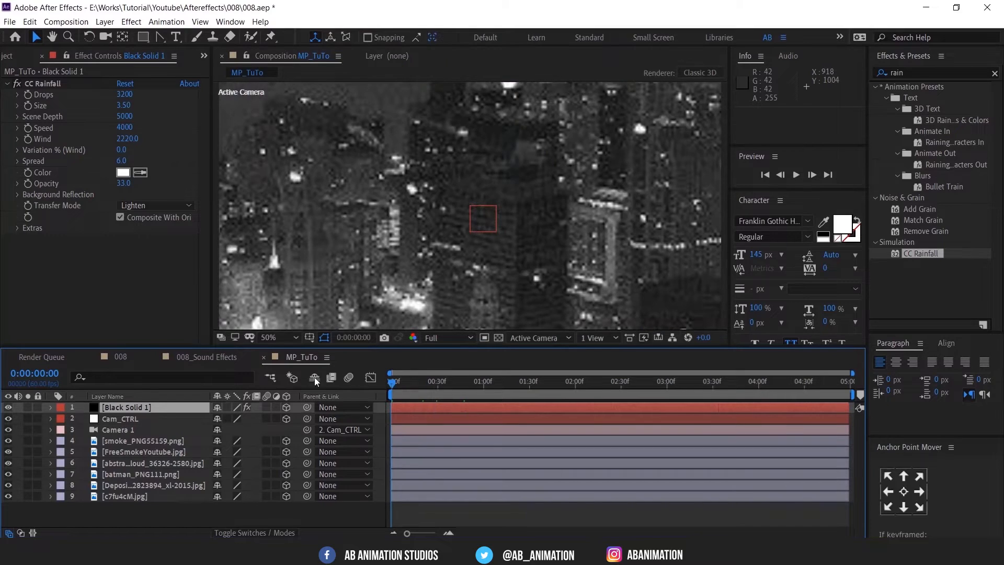
left_click(796, 175)
type("Rain")
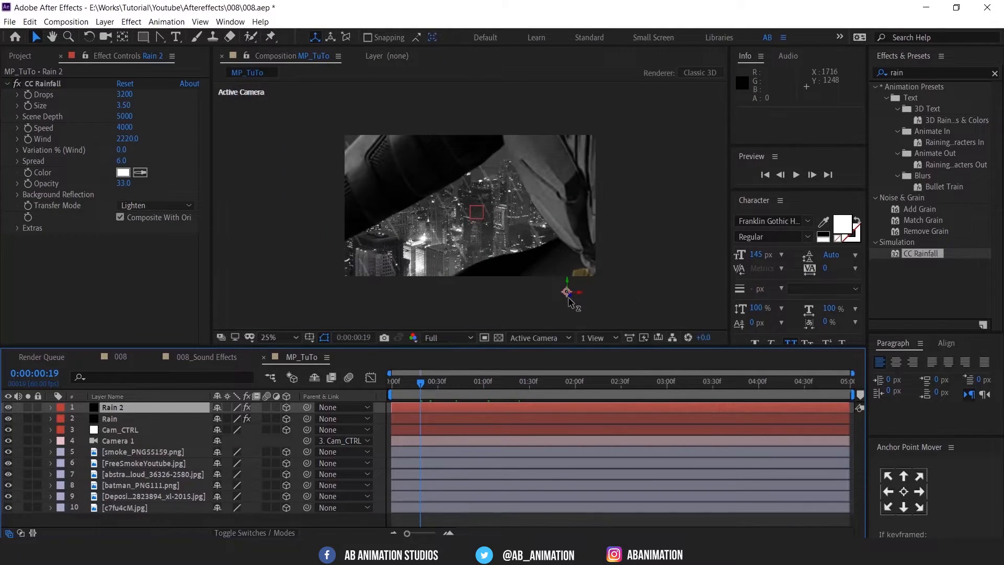
left_click_drag(569, 293, 526, 257)
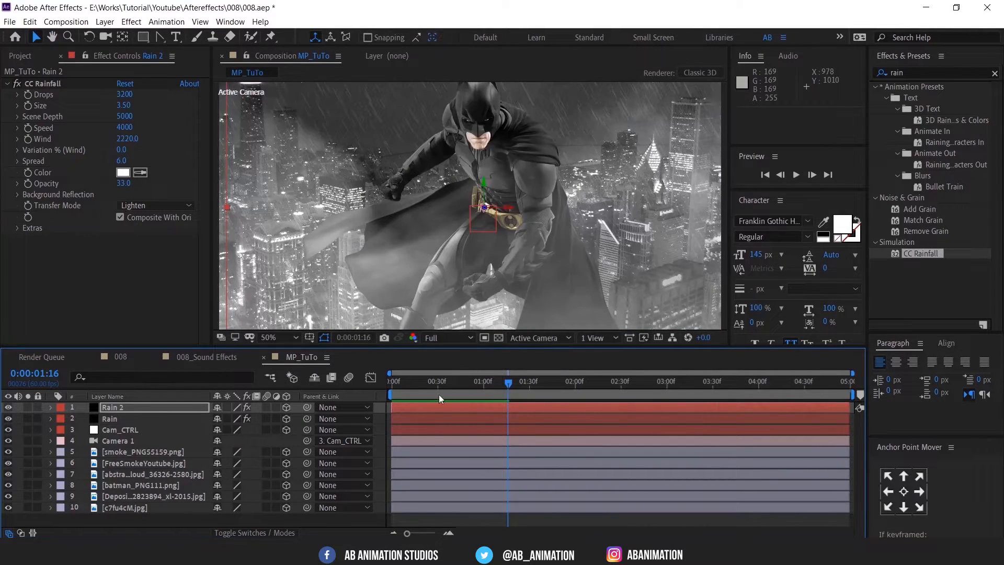
left_click(110, 419)
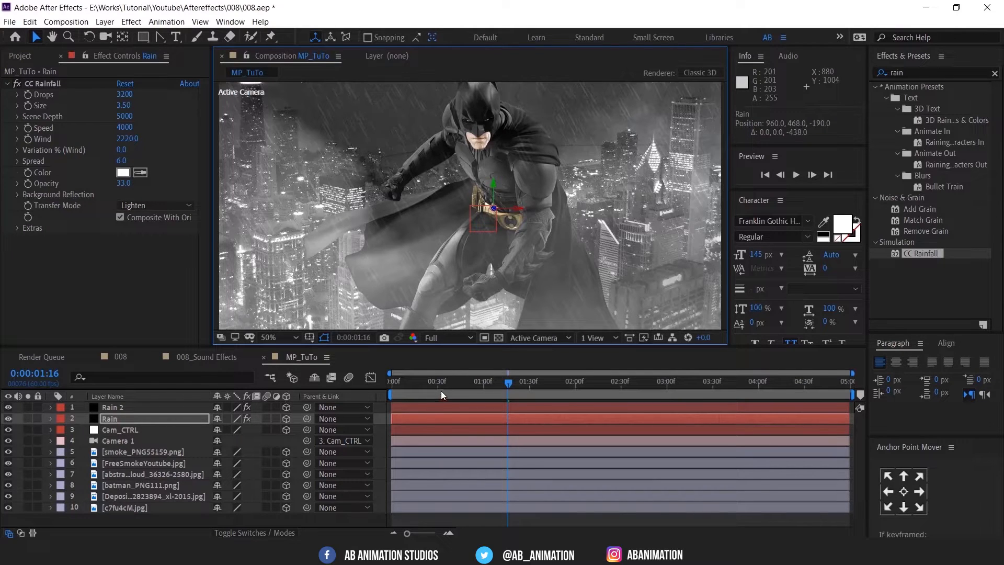
Step: Preview the rain, then shift the three smoke layers' end Position keyframes sideways
key("Space")
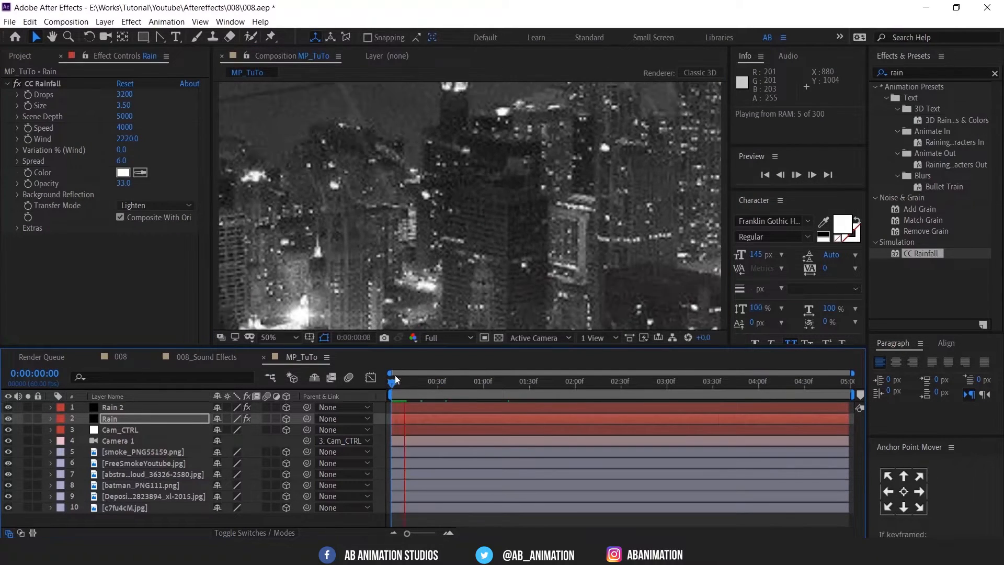
left_click(796, 175)
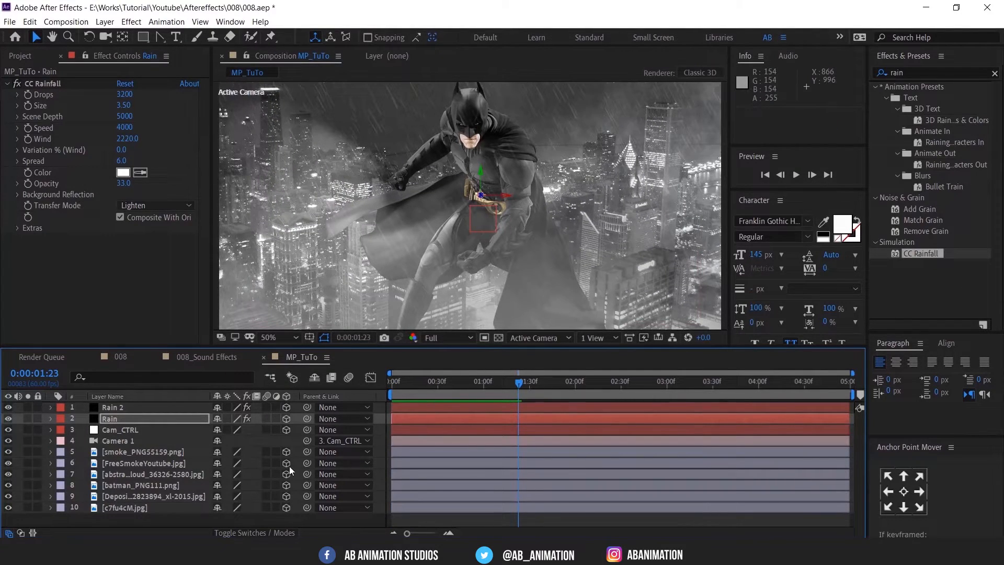
left_click(137, 452)
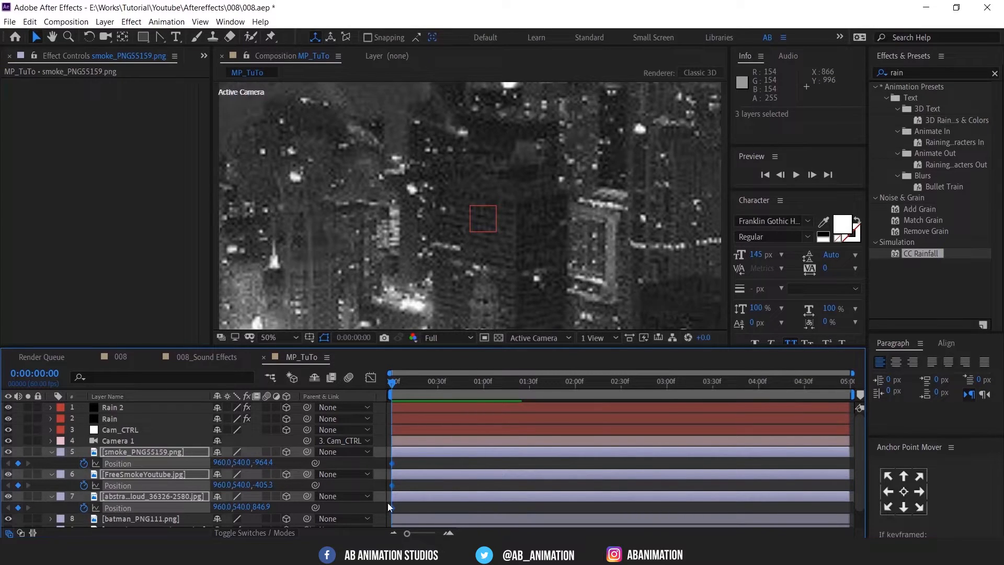
left_click(498, 382)
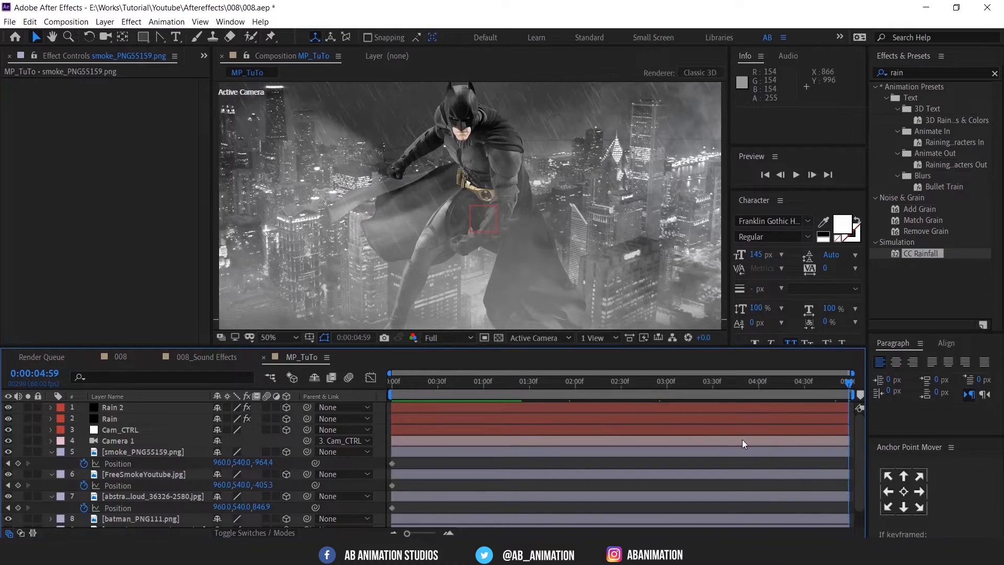
left_click(126, 452)
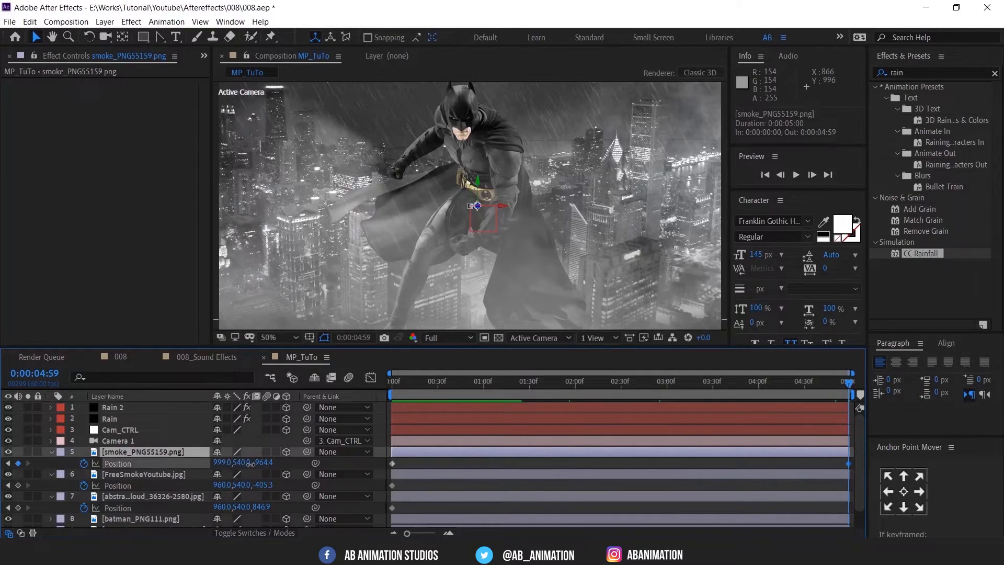
left_click_drag(477, 206, 596, 205)
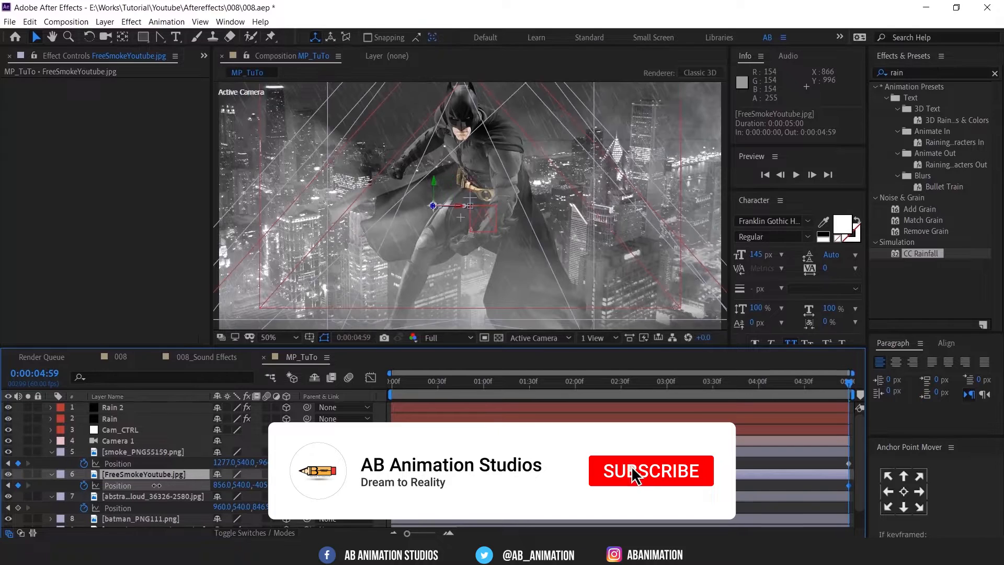
left_click(651, 472)
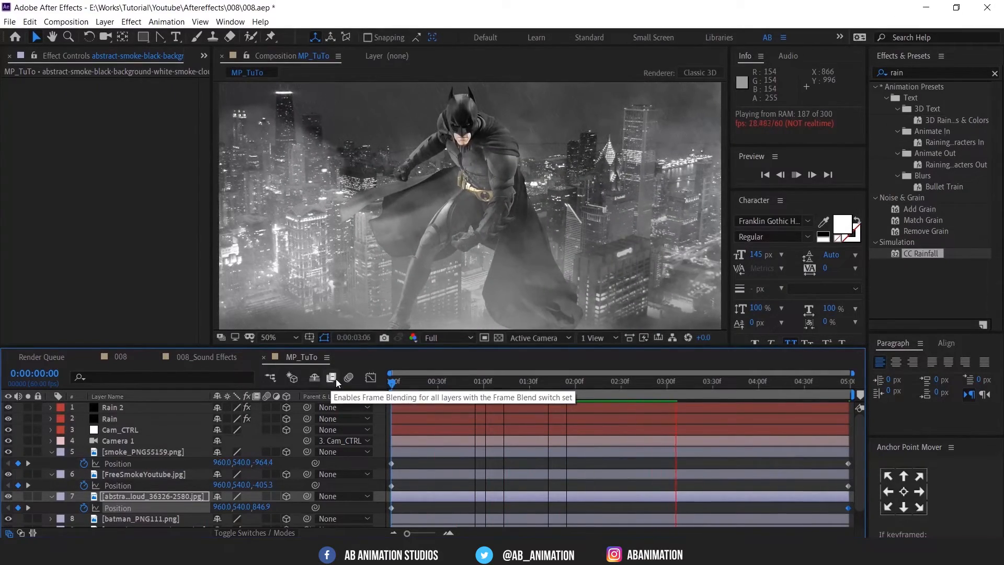
Step: Create a new white solid layer for the Thunder flash
left_click(495, 381)
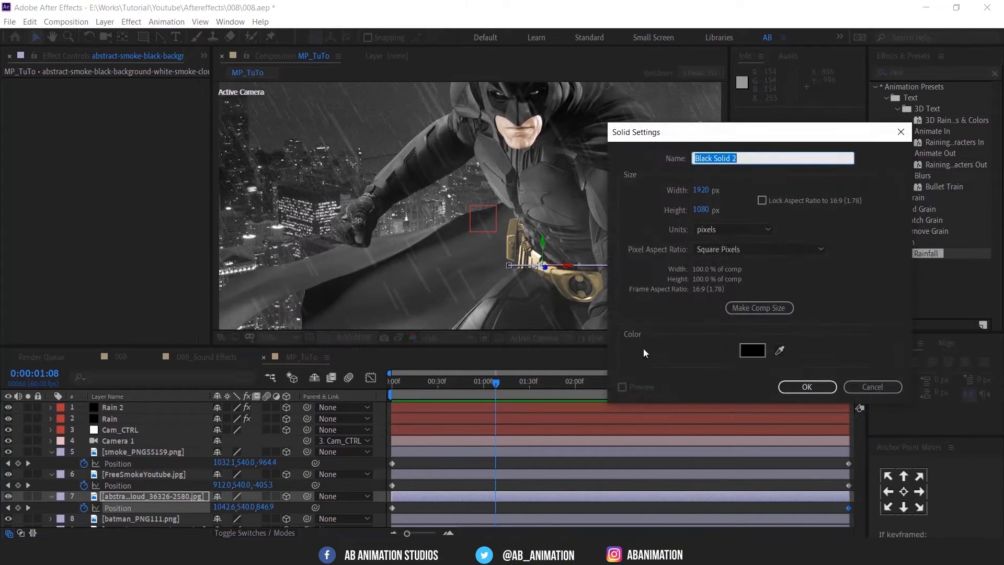
left_click(753, 351)
type("Thunder")
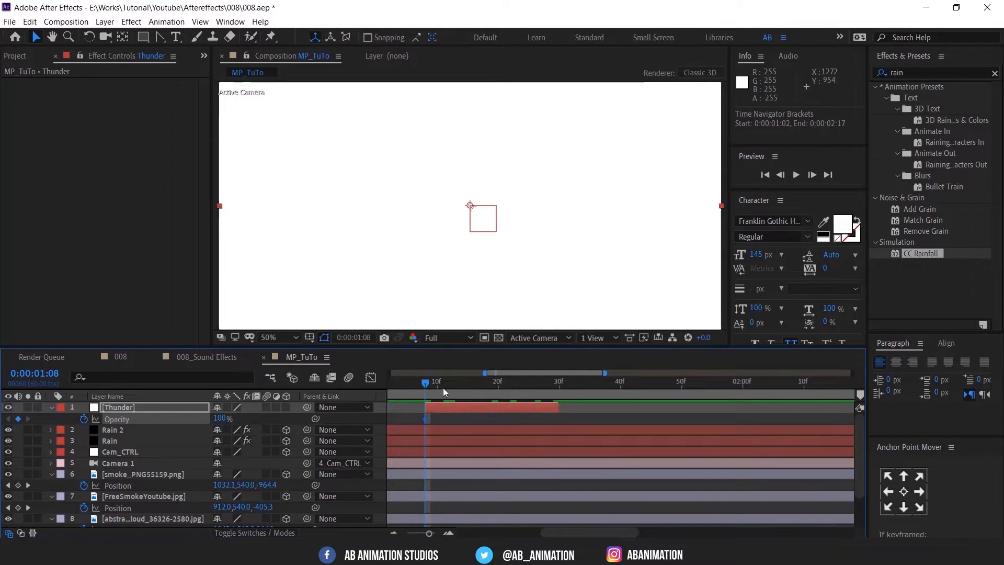
Step: Add flickering Opacity keyframes to Thunder and view the full composition length
left_click(486, 381)
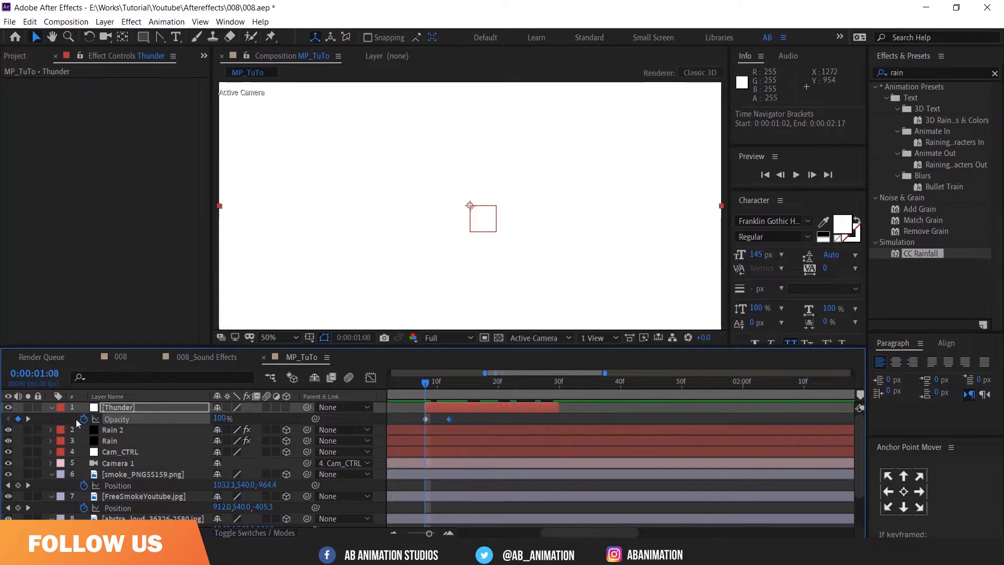
double_click(223, 418)
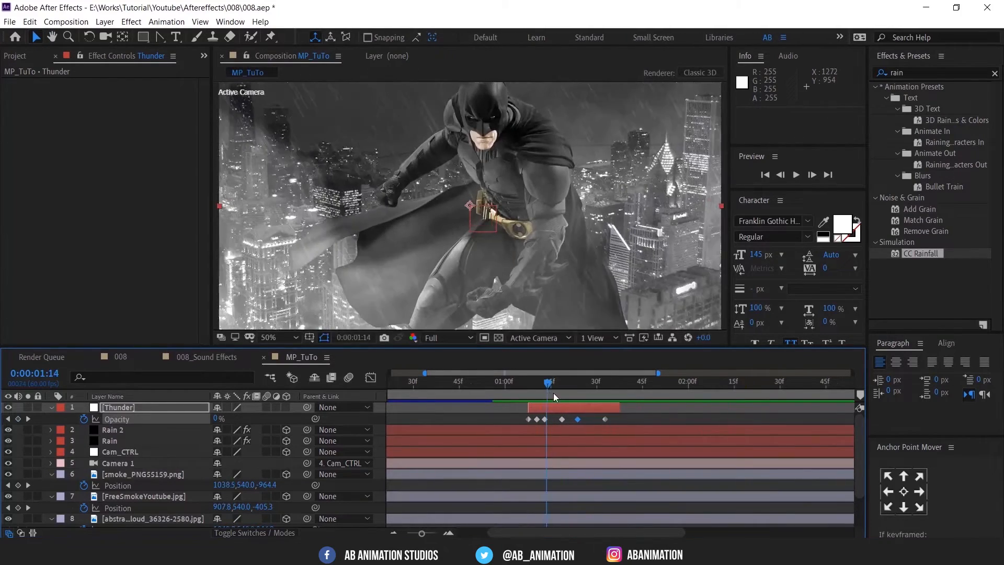
left_click_drag(547, 381, 562, 381)
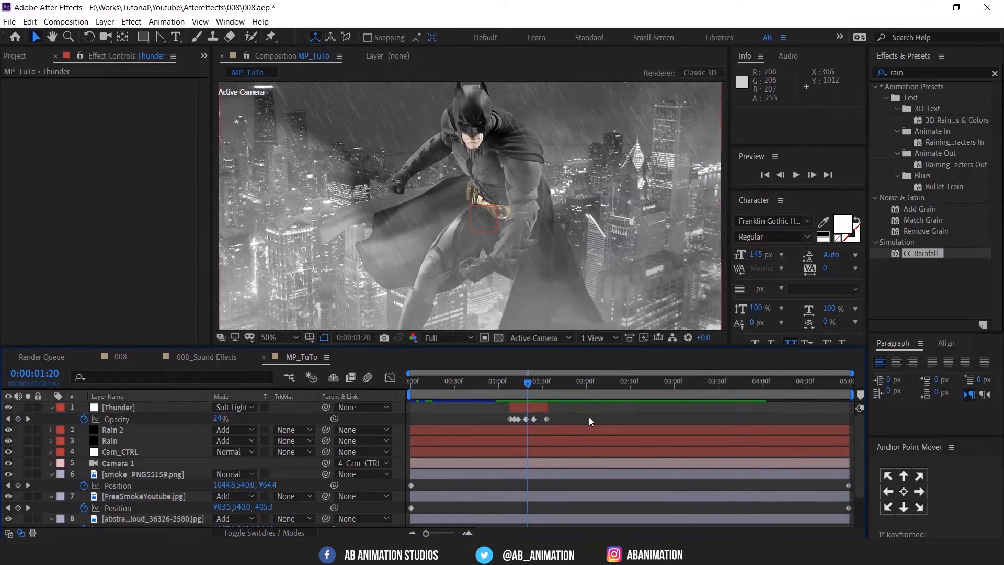
Step: Pick a classic blend mode for the Thunder layer from the Mode dropdown
left_click(232, 407)
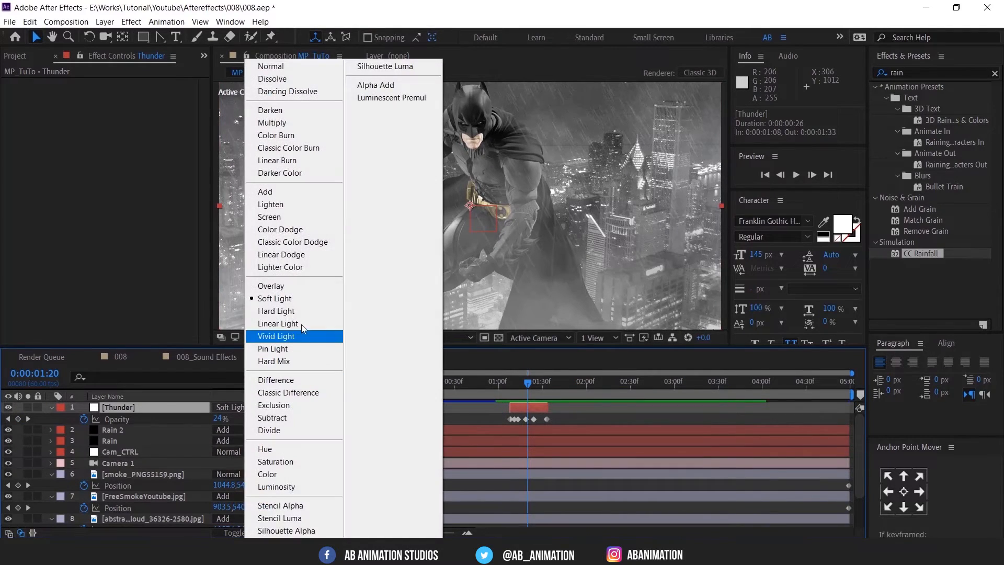
mouse_move(310, 231)
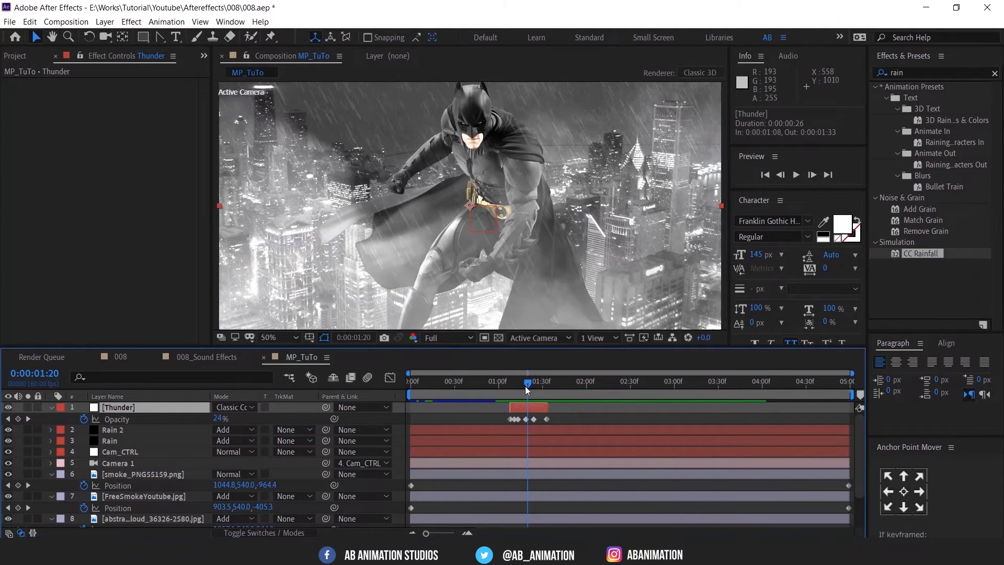
left_click(796, 175)
type("hue")
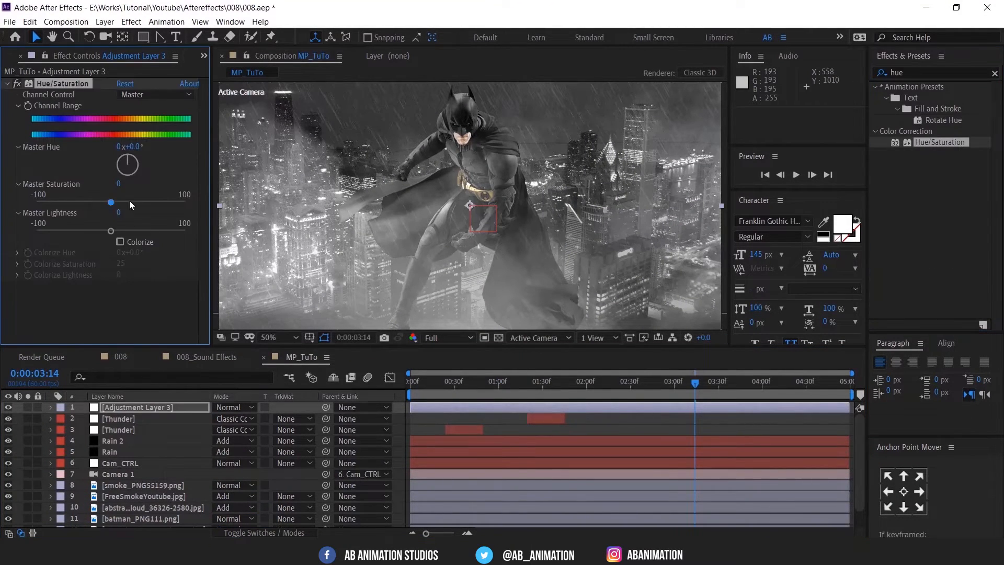
Step: Lower Hue/Saturation Master Saturation to -50 and fine-tune the desaturated look
left_click_drag(109, 203, 73, 203)
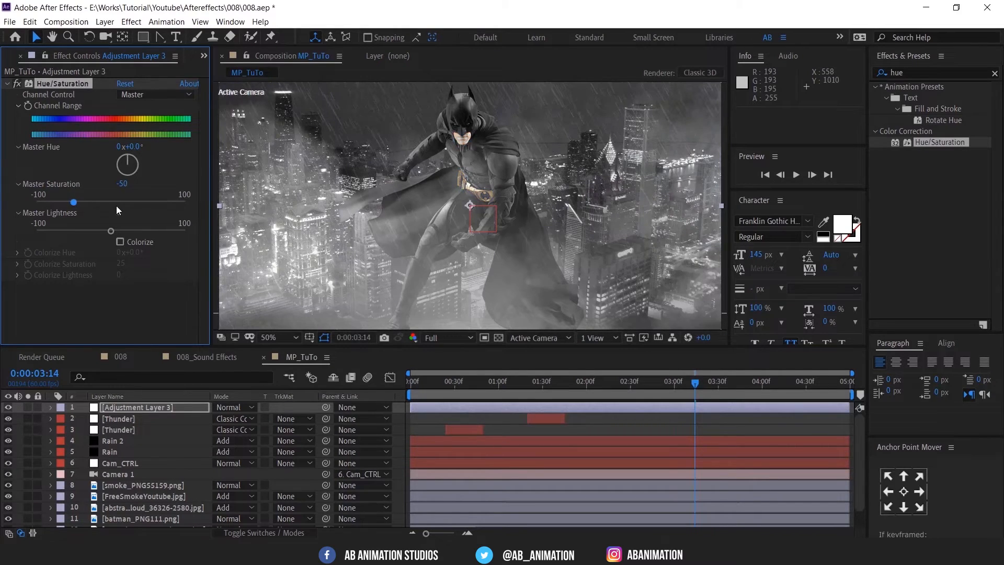
left_click_drag(73, 202, 137, 202)
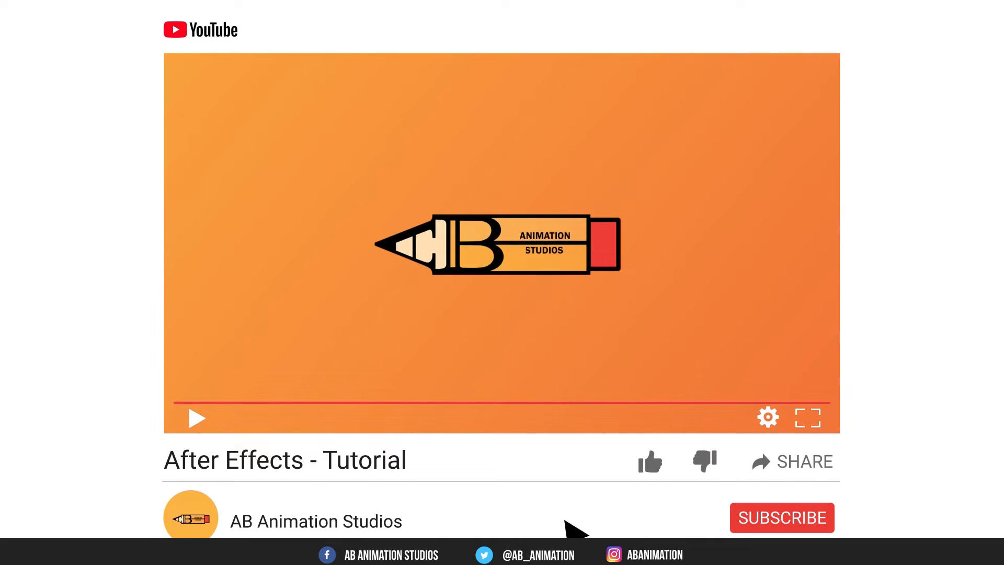
mouse_move(658, 480)
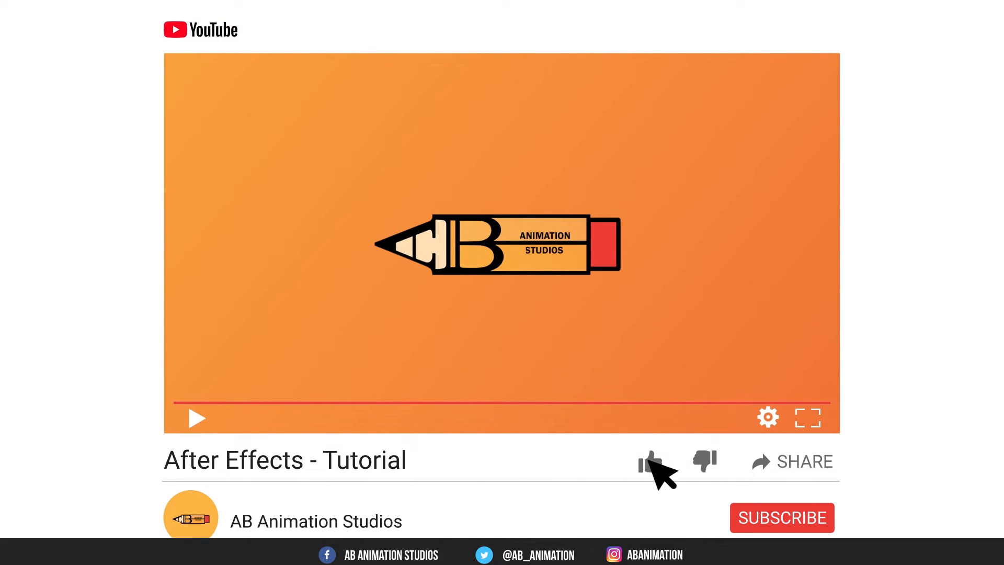
left_click(650, 461)
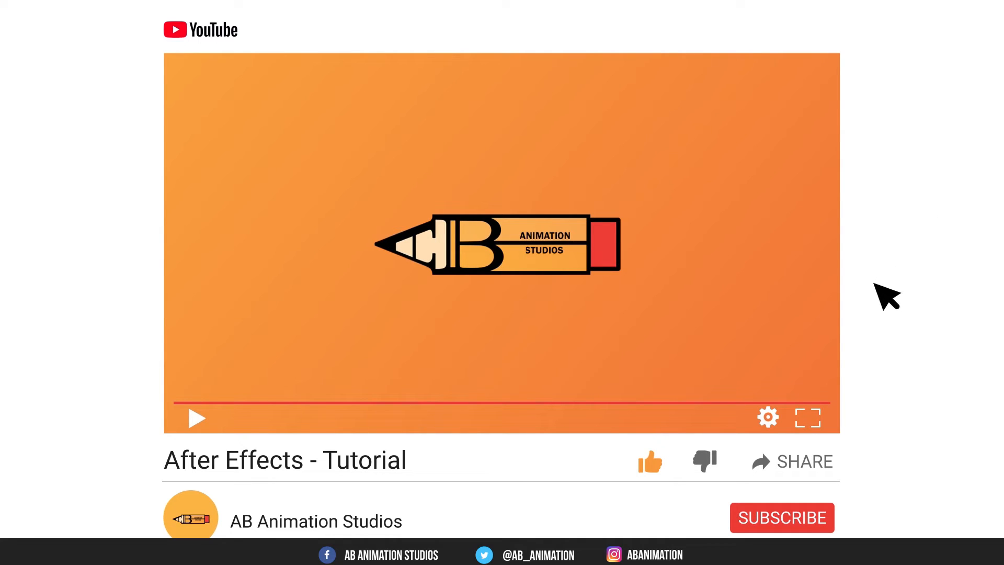
left_click(782, 518)
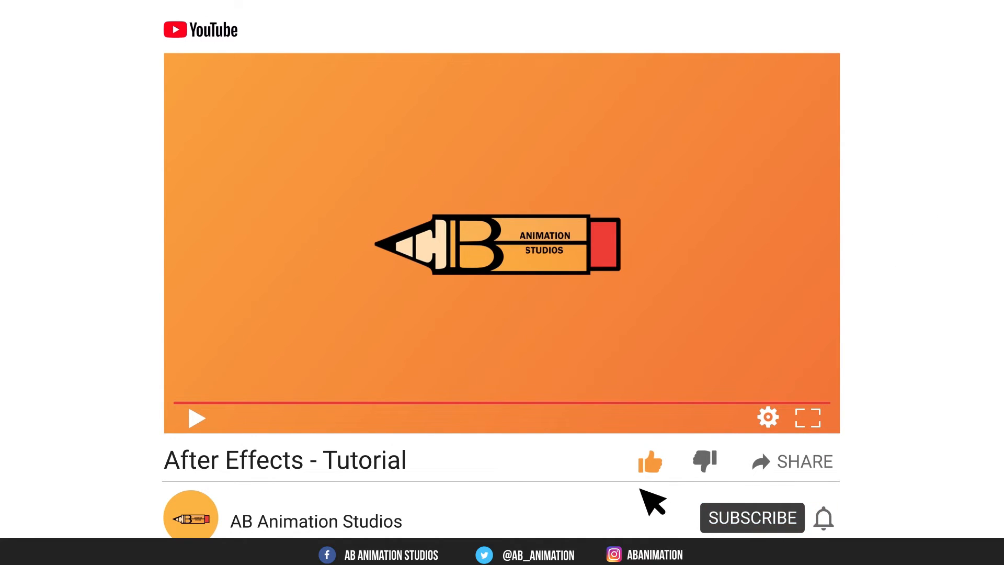